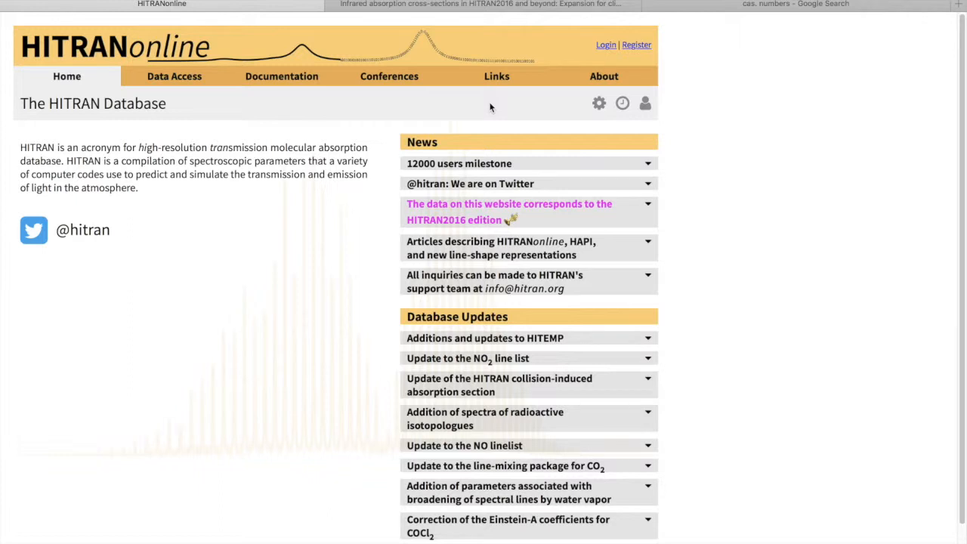
# Show the Documentation menu's sections, including FAQ, Molecules, Definitions and Uncertainties
pyautogui.click(281, 75)
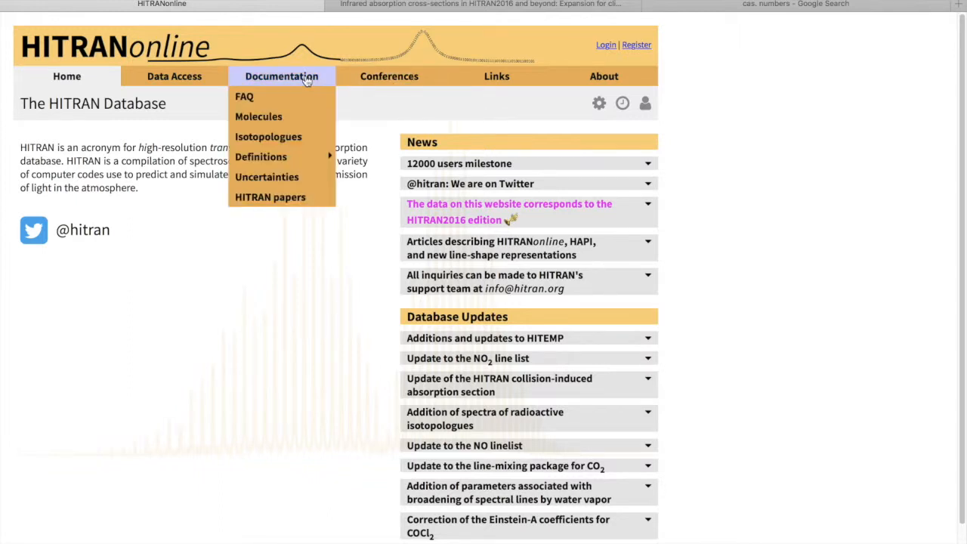
pyautogui.moveTo(261, 156)
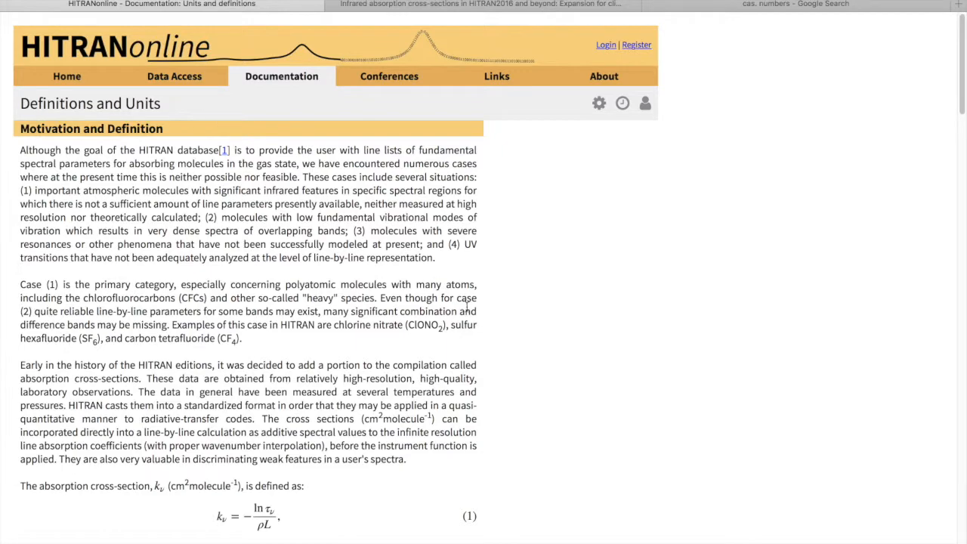
pyautogui.scroll(-3)
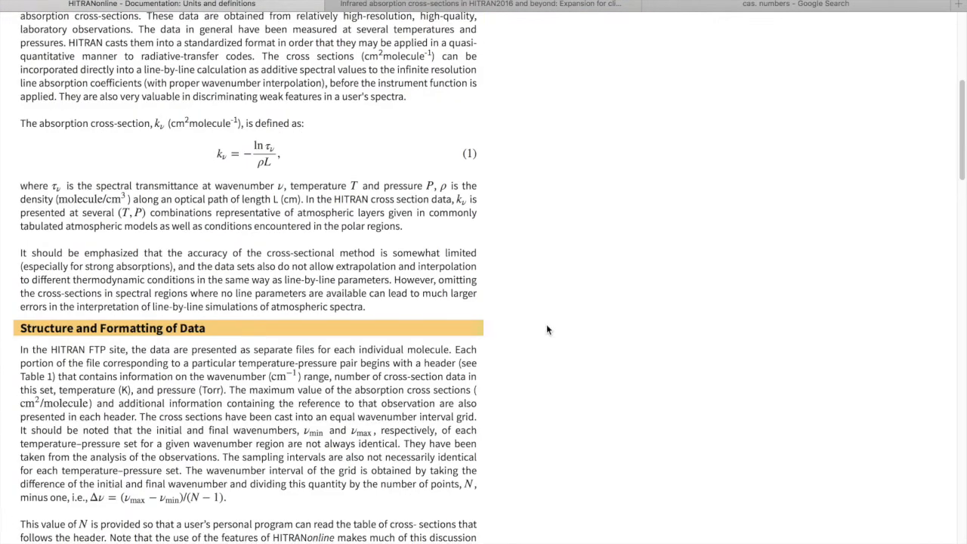
pyautogui.scroll(-3)
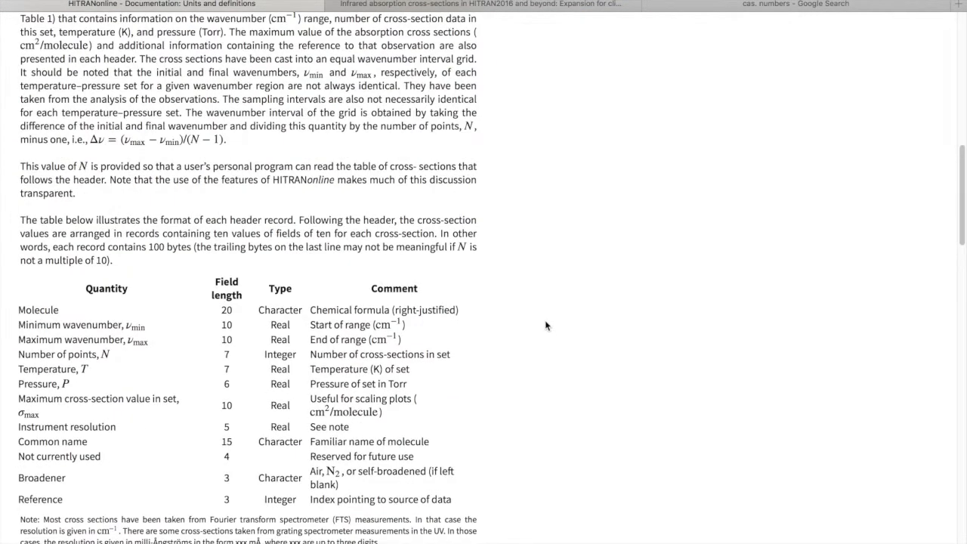
pyautogui.scroll(-3)
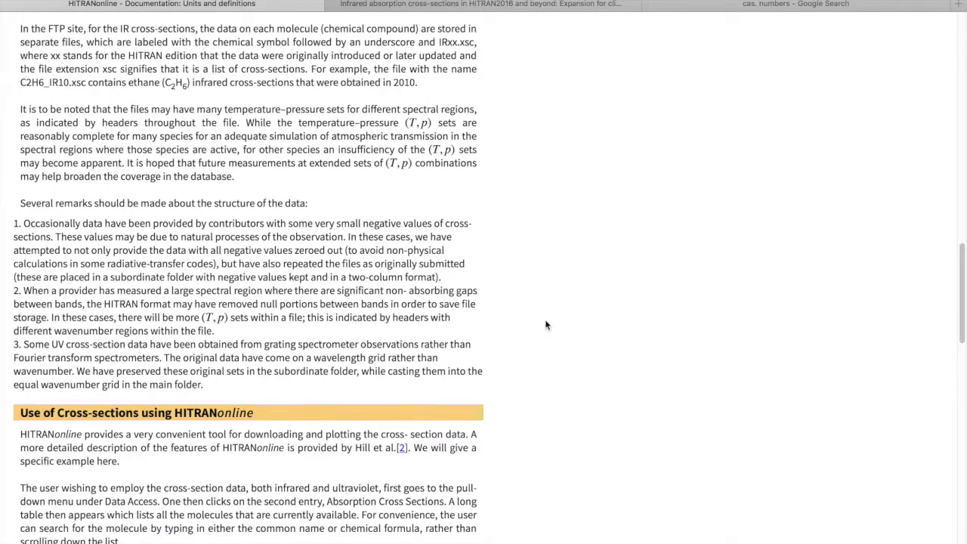
pyautogui.scroll(-3)
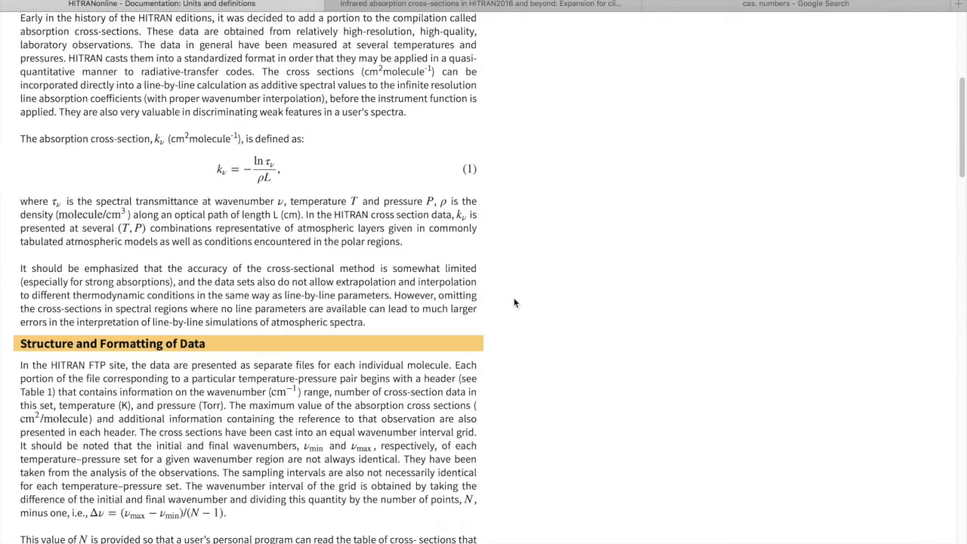
pyautogui.scroll(3)
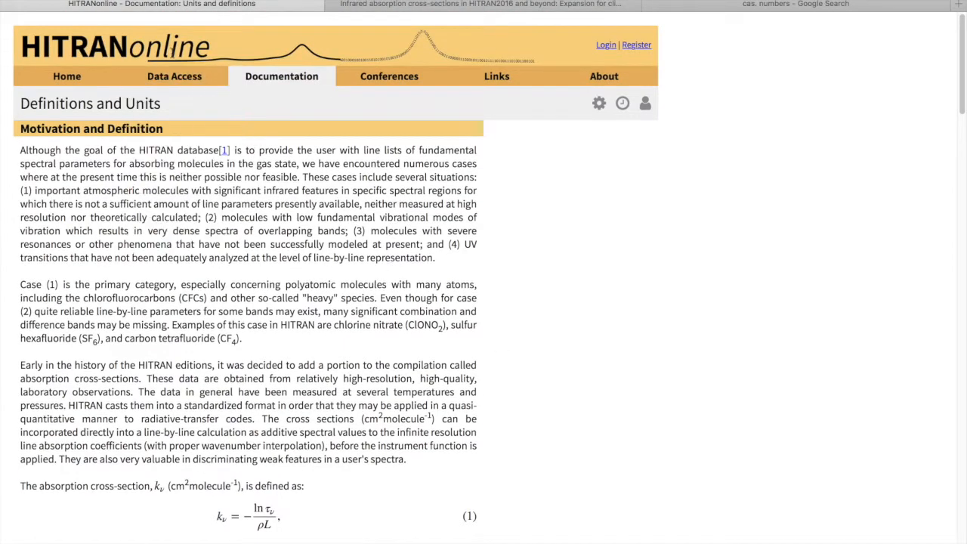
pyautogui.click(173, 76)
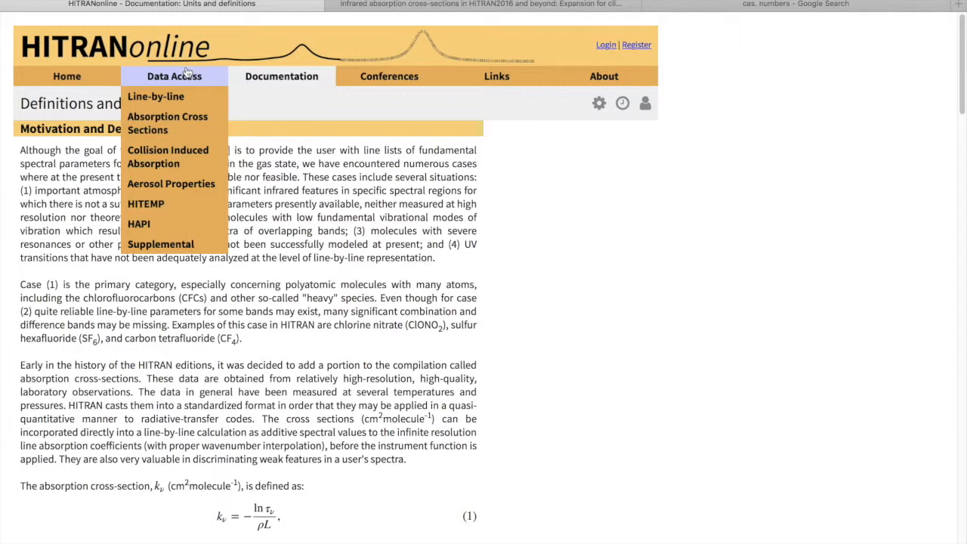
pyautogui.moveTo(167, 122)
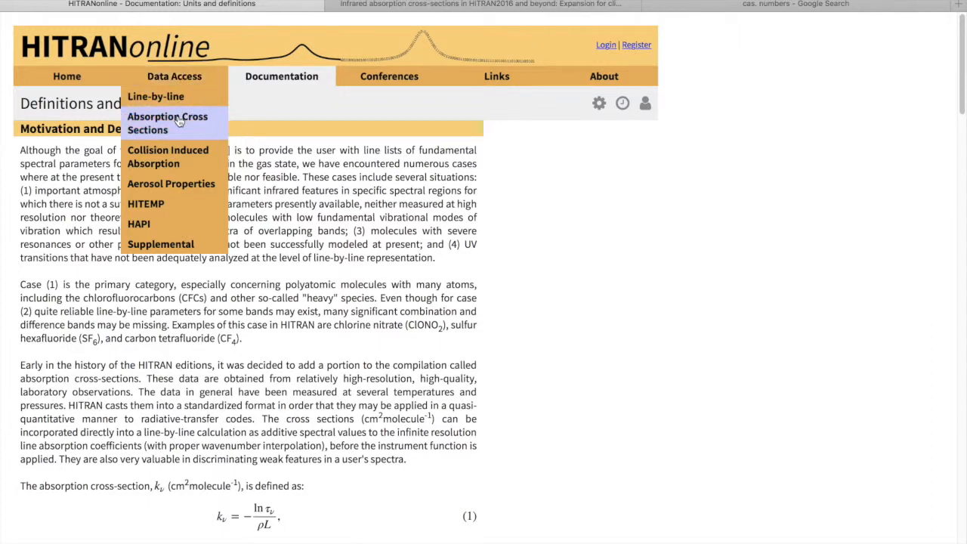
# Go to the Absorption Cross Section Search page and activate its molecule name field
pyautogui.click(167, 123)
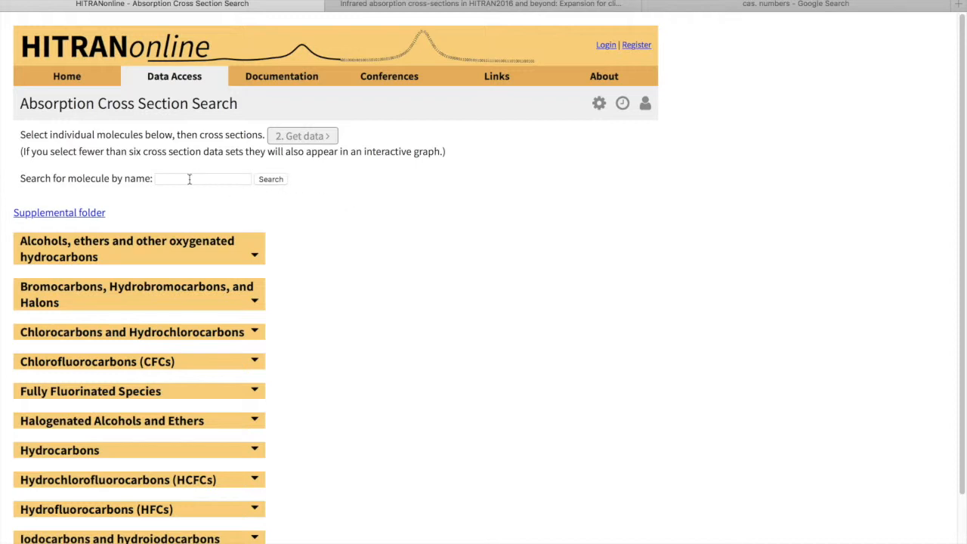
pyautogui.click(202, 178)
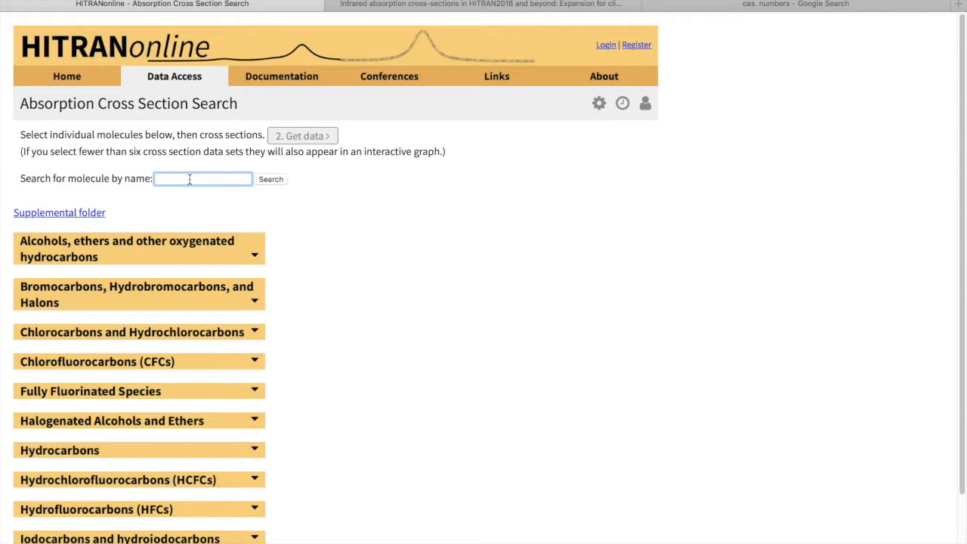
# Search for methanol and scroll through its table of IR cross-section data sets
pyautogui.write('methanol')
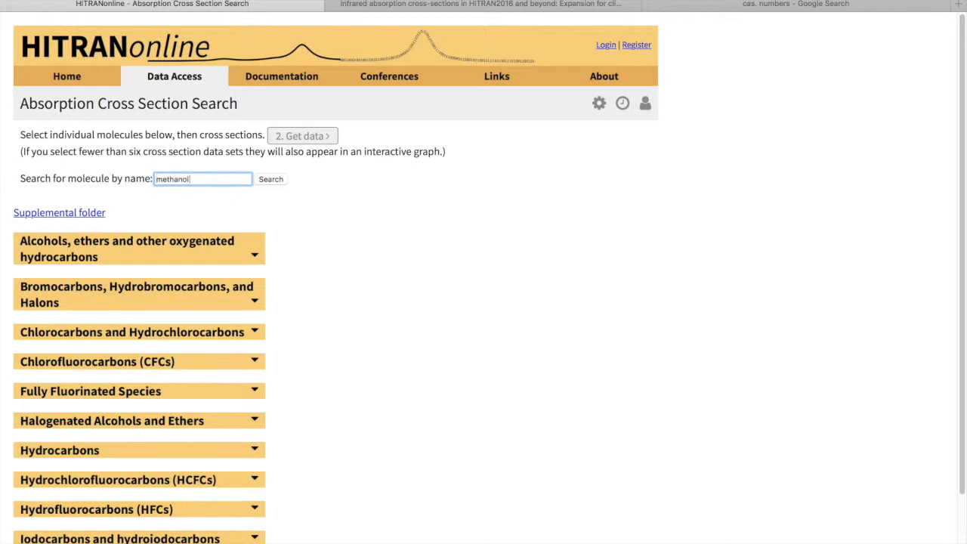
pyautogui.click(270, 179)
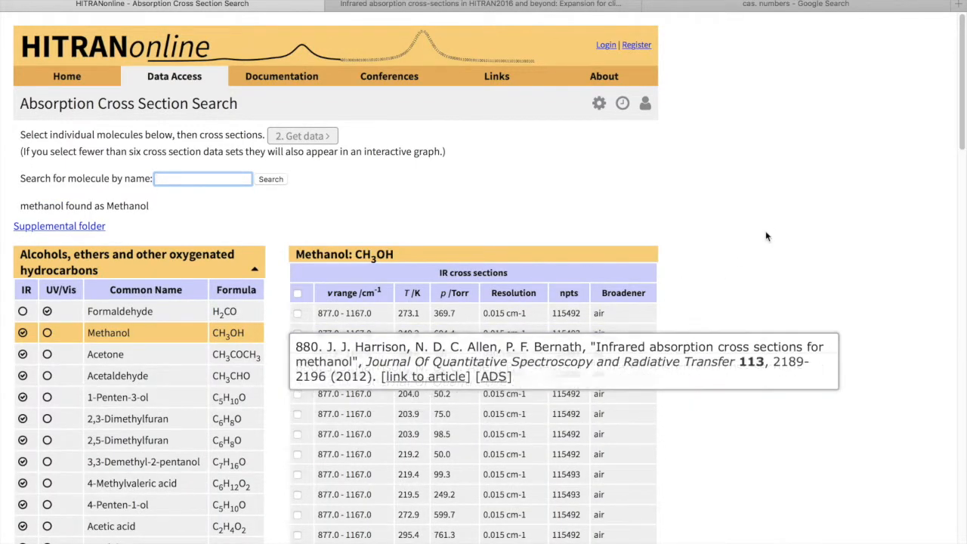
pyautogui.scroll(-3)
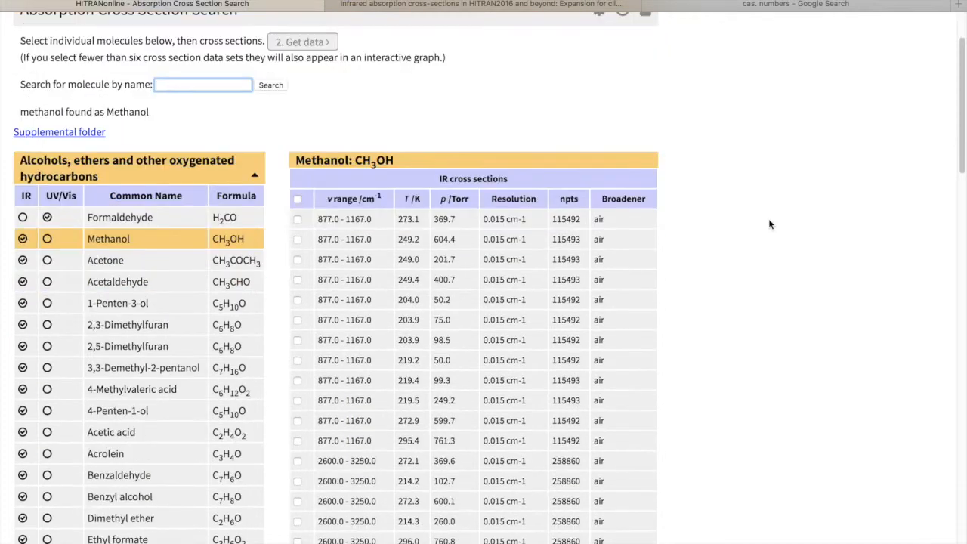
pyautogui.scroll(-3)
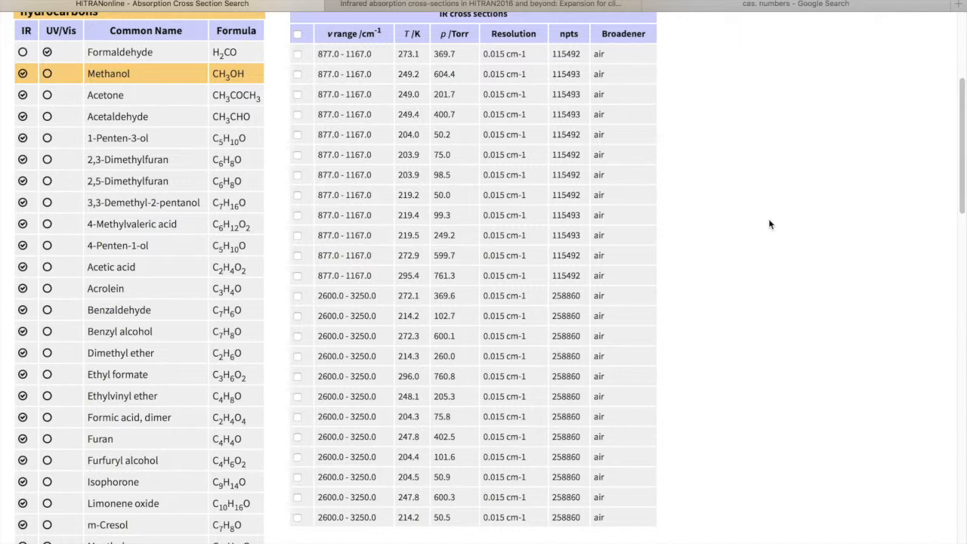
pyautogui.moveTo(629, 119)
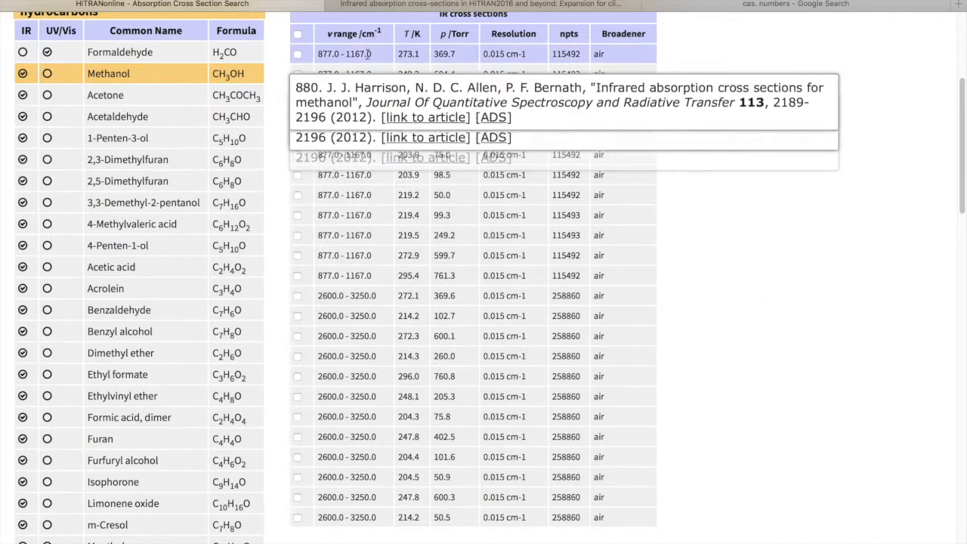
# Select methanol data sets at 273.1 K/369.7 Torr, 204.0 K/50.2 Torr and 272.3 K/600.1 Torr
pyautogui.click(297, 53)
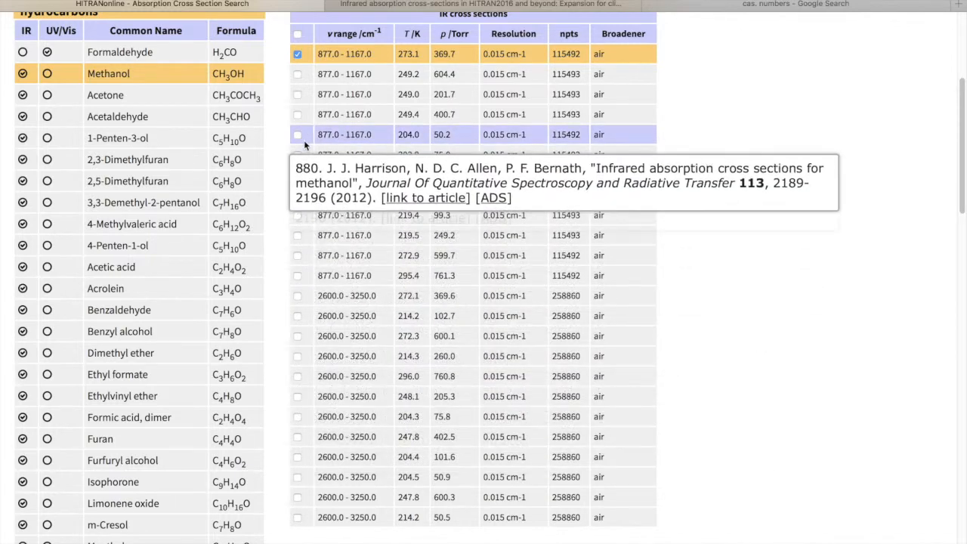
pyautogui.click(298, 135)
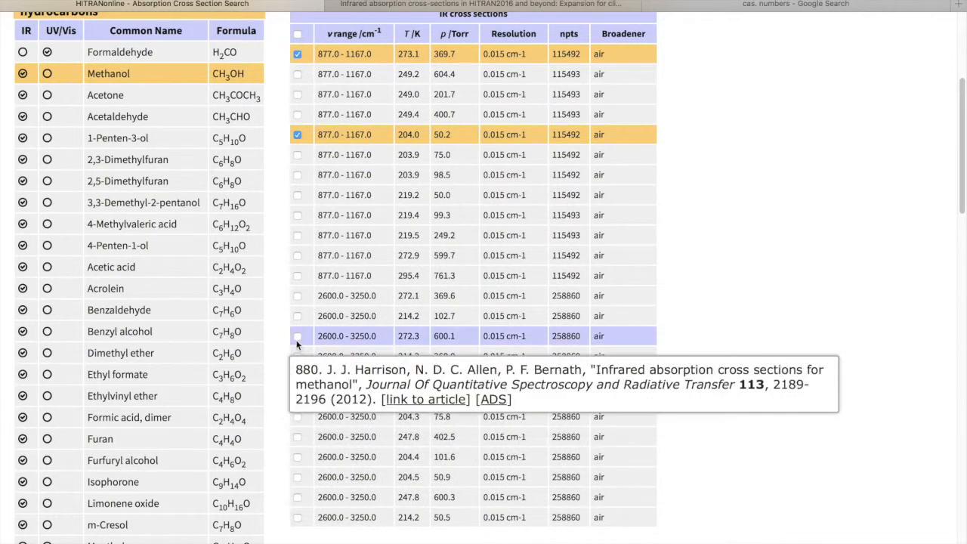
pyautogui.click(297, 335)
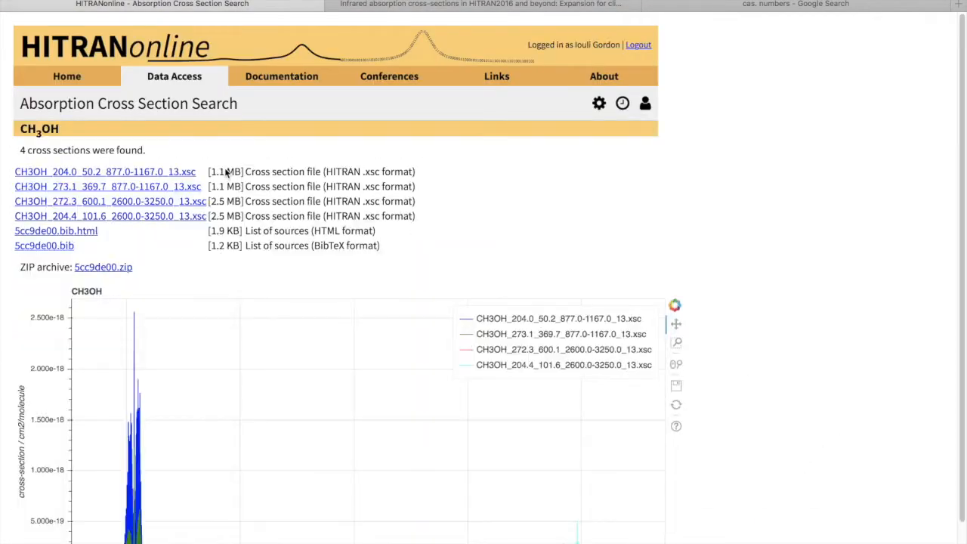
pyautogui.moveTo(564, 215)
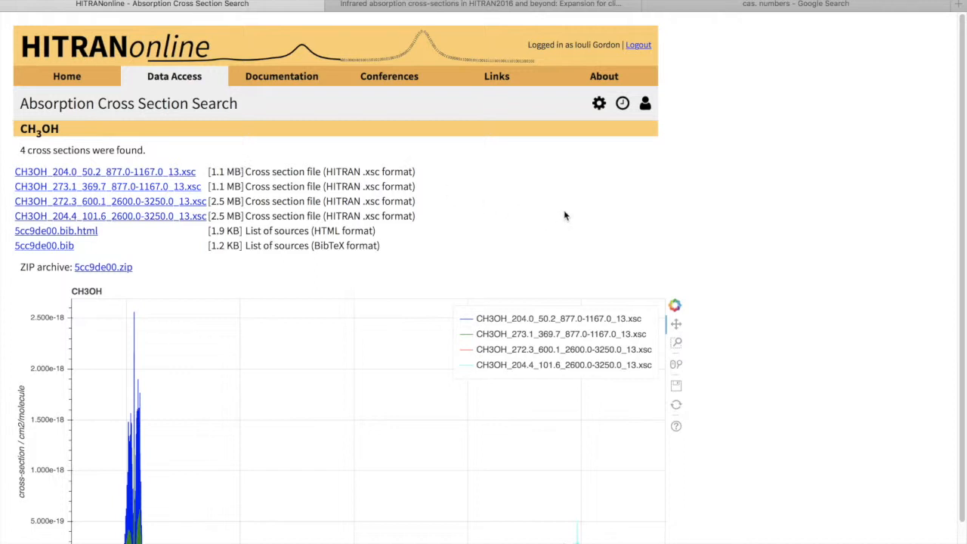
pyautogui.moveTo(857, 178)
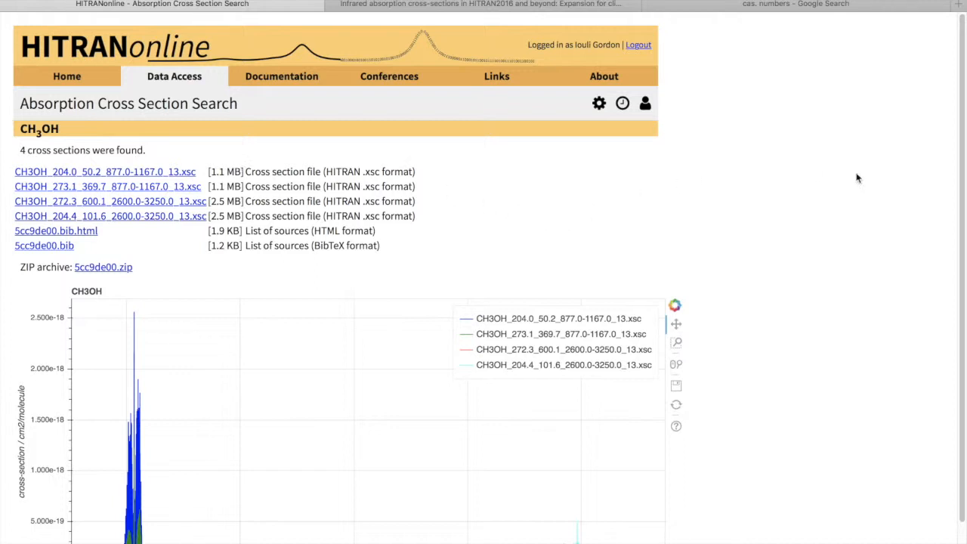
pyautogui.scroll(-3)
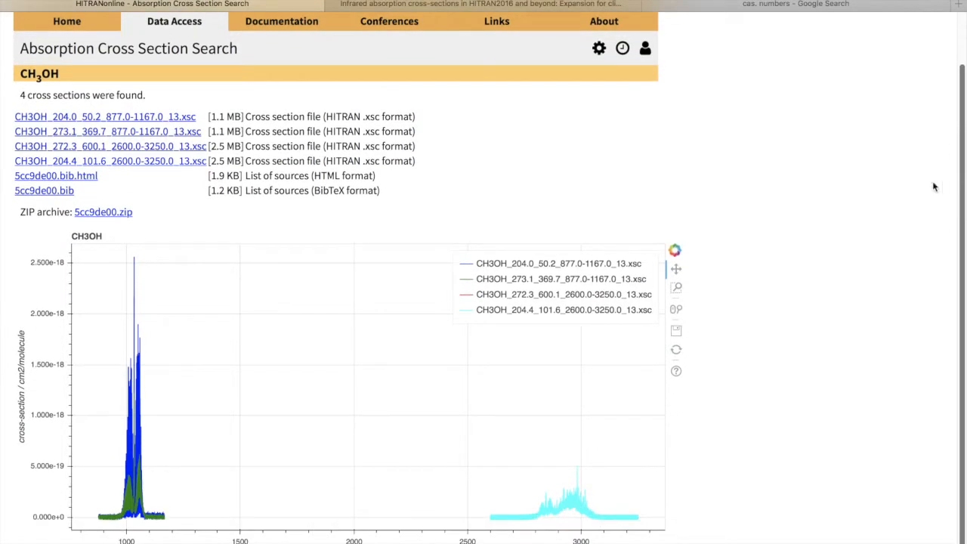
pyautogui.moveTo(911, 168)
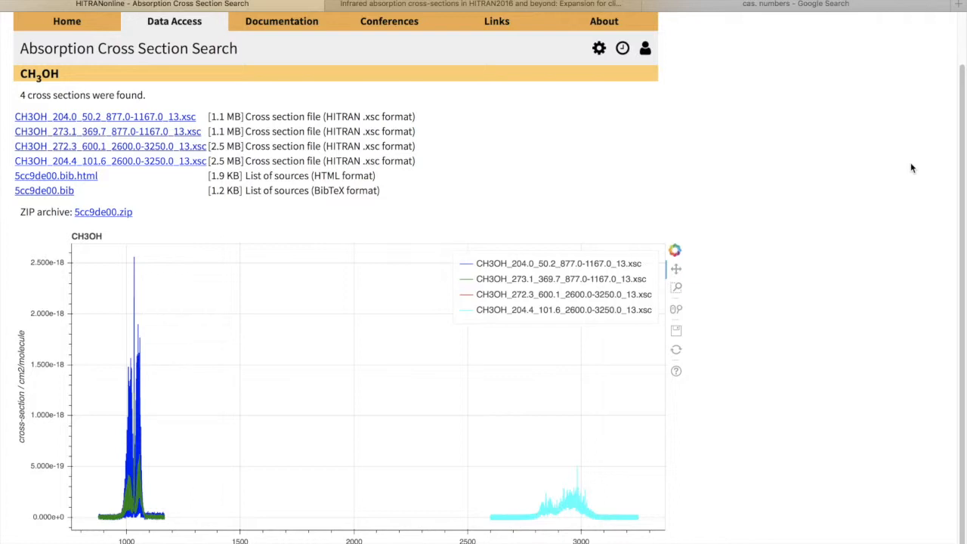
pyautogui.moveTo(697, 307)
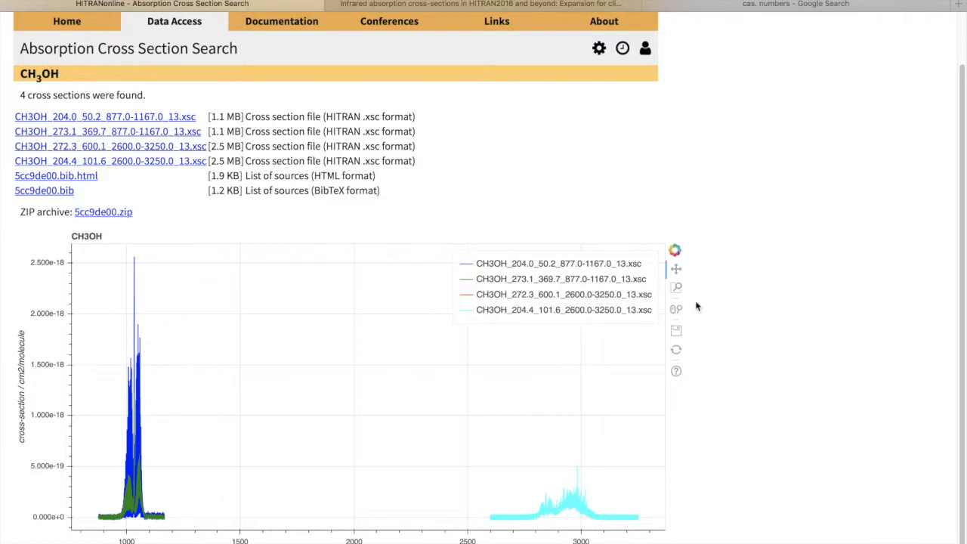
pyautogui.moveTo(687, 308)
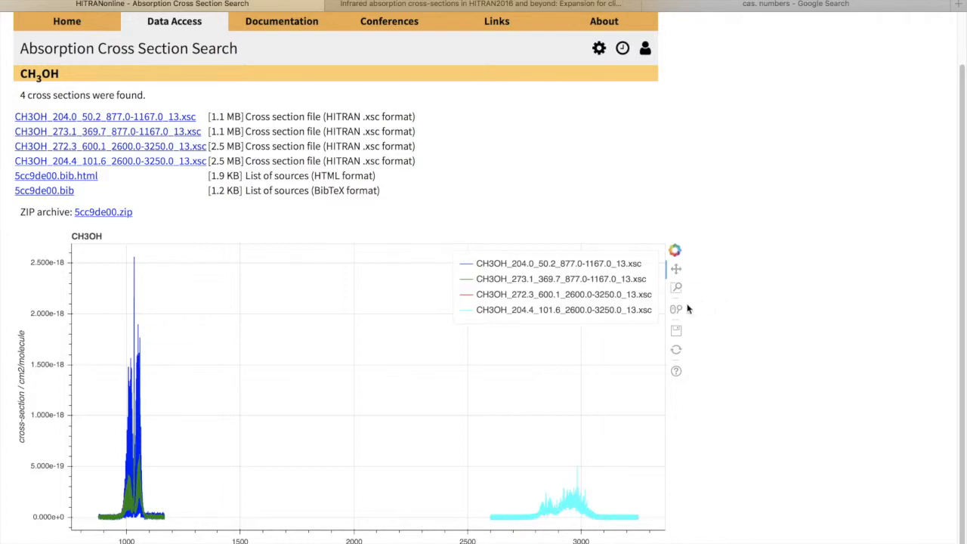
pyautogui.moveTo(728, 295)
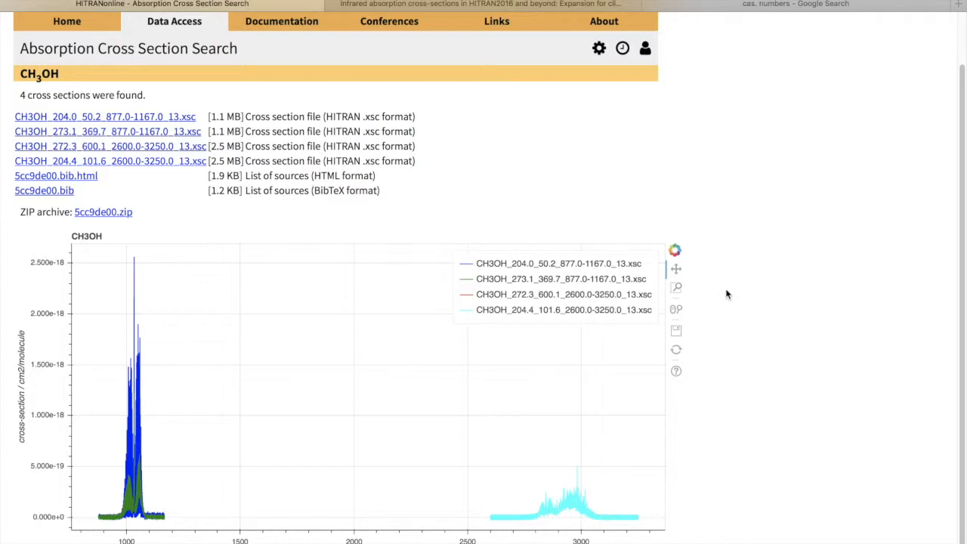
pyautogui.moveTo(420, 204)
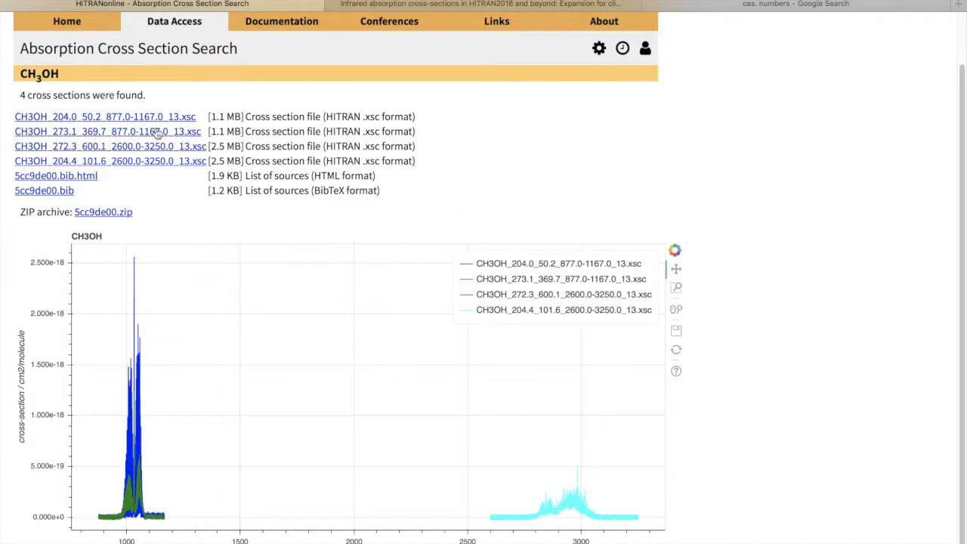
pyautogui.moveTo(180, 191)
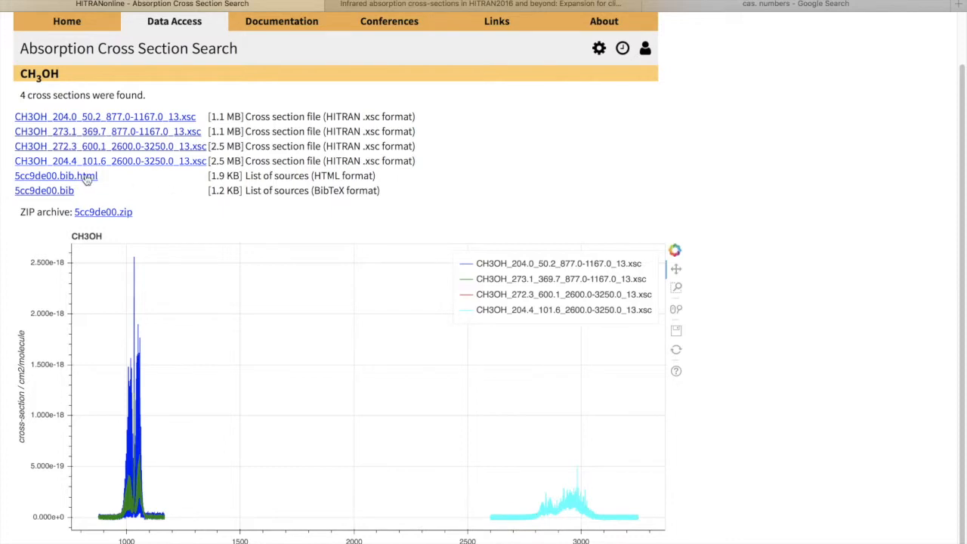
pyautogui.moveTo(182, 209)
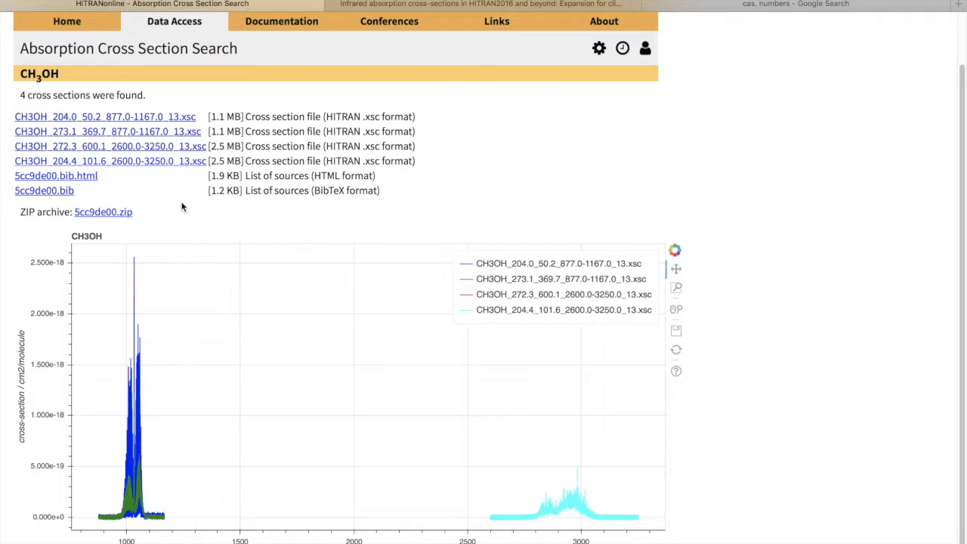
pyautogui.moveTo(93, 219)
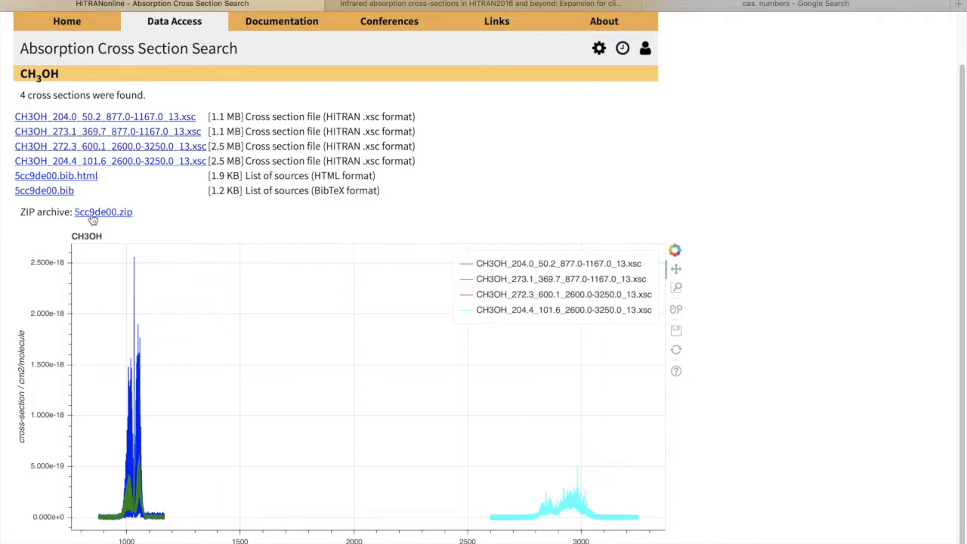
pyautogui.moveTo(174, 233)
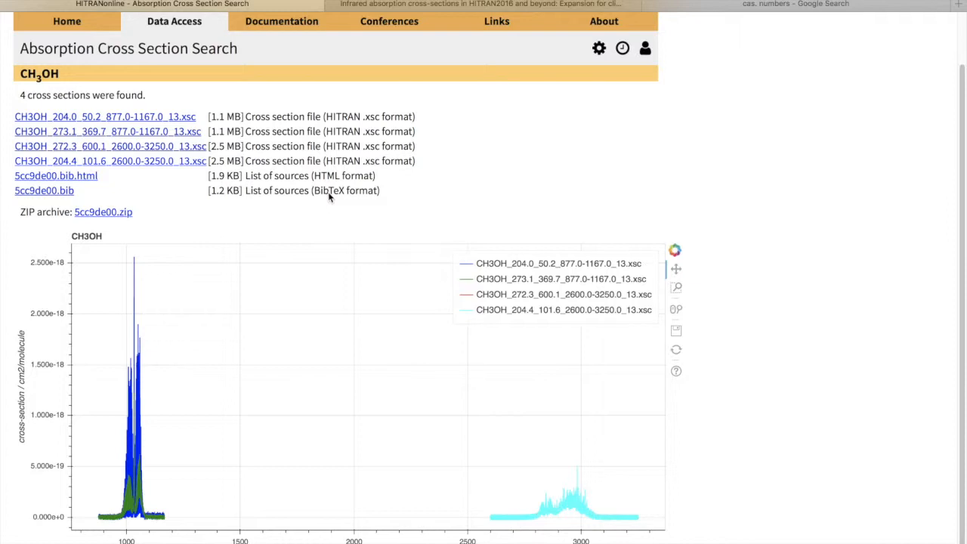
pyautogui.moveTo(676, 287)
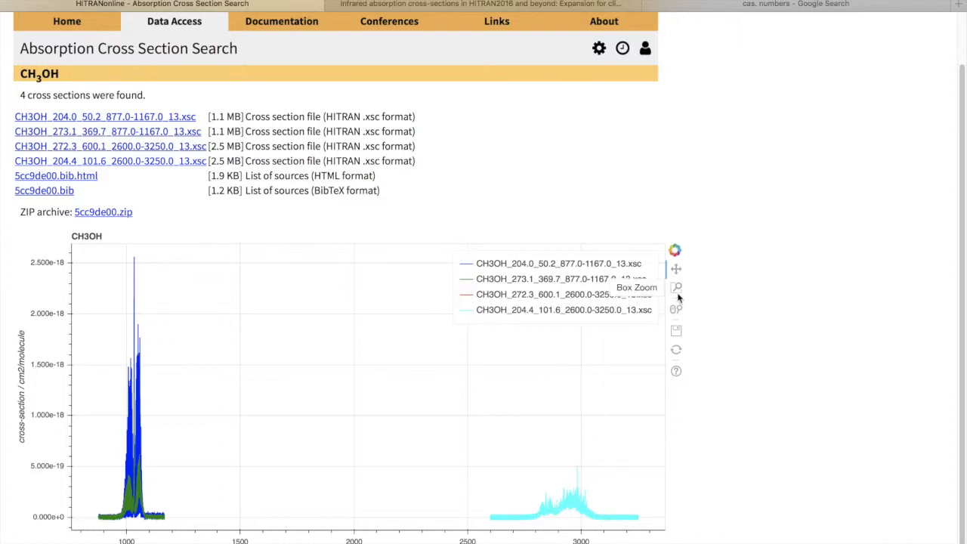
pyautogui.moveTo(117, 323)
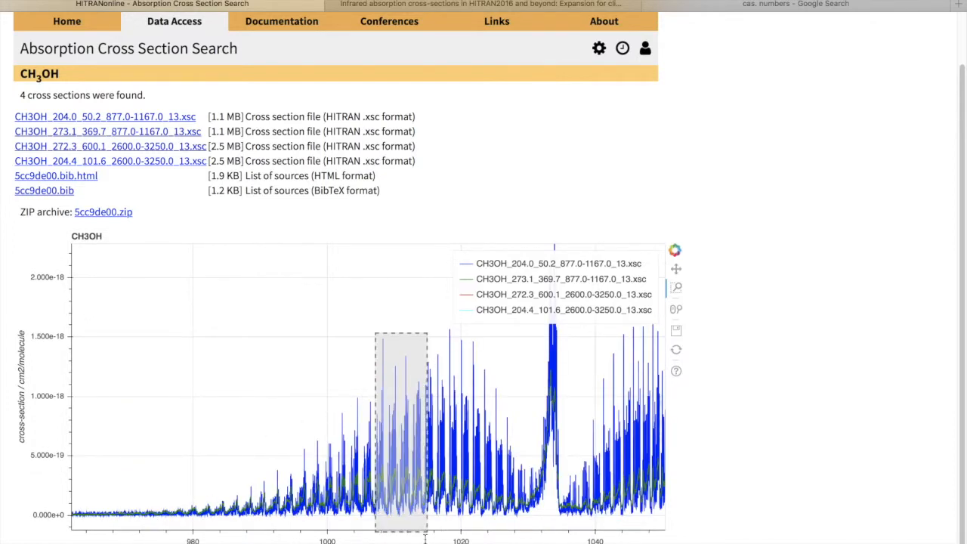
# Box-zoom the CH3OH plot onto the 1008–1014 cm⁻¹ region
pyautogui.moveTo(377, 332); pyautogui.dragTo(423, 533)
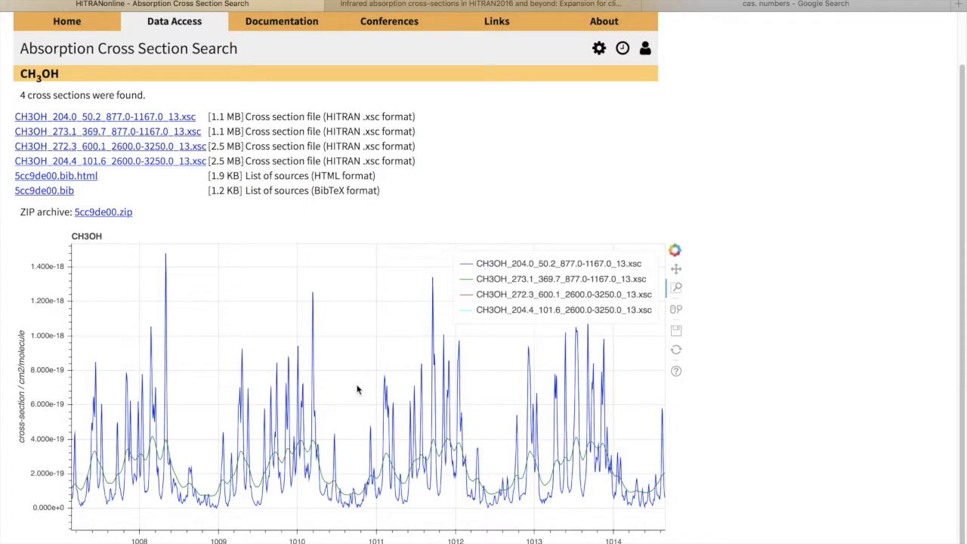
pyautogui.moveTo(360, 389)
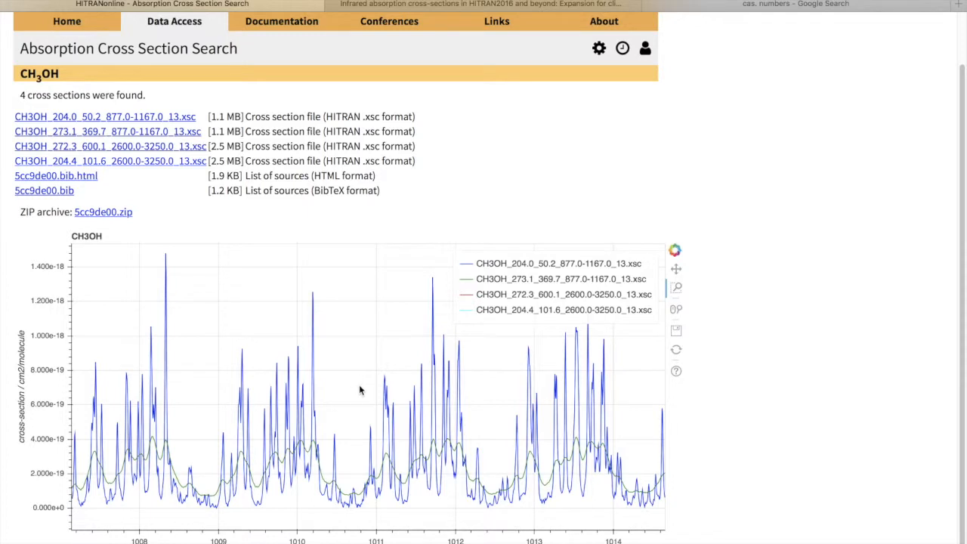
pyautogui.moveTo(277, 474)
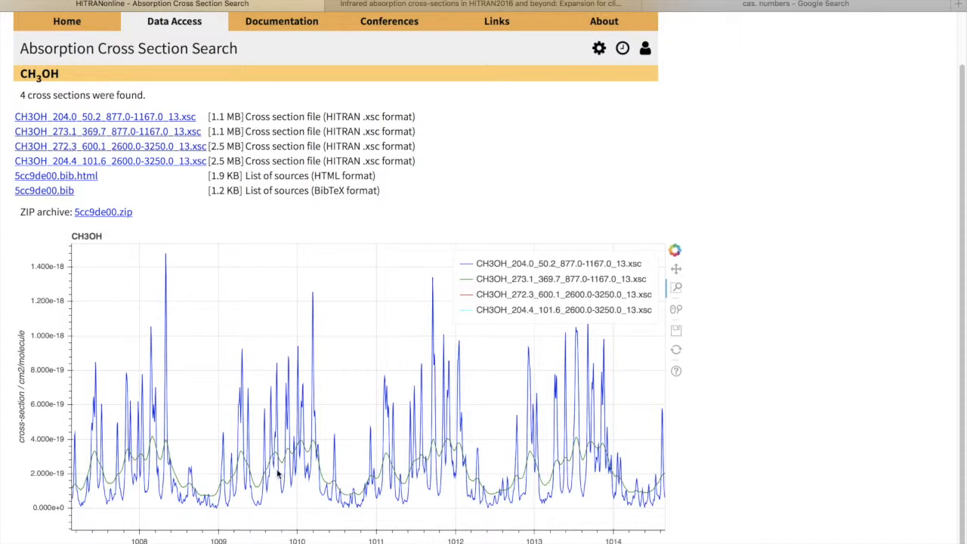
pyautogui.moveTo(253, 381)
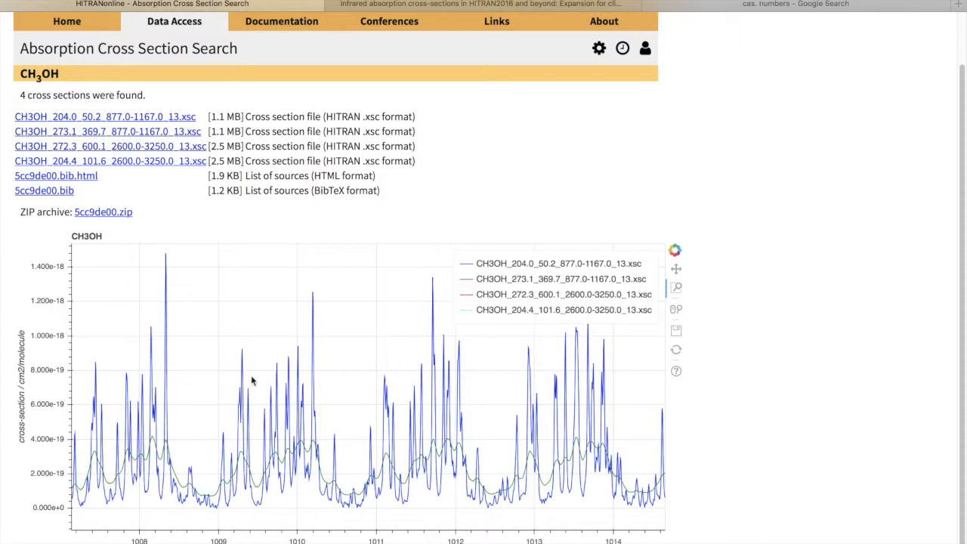
pyautogui.moveTo(339, 356)
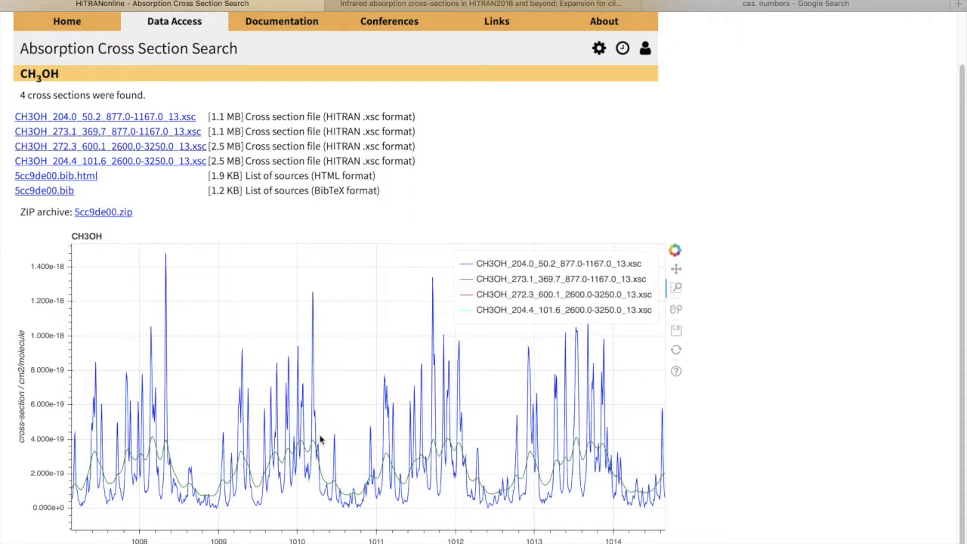
pyautogui.moveTo(274, 452)
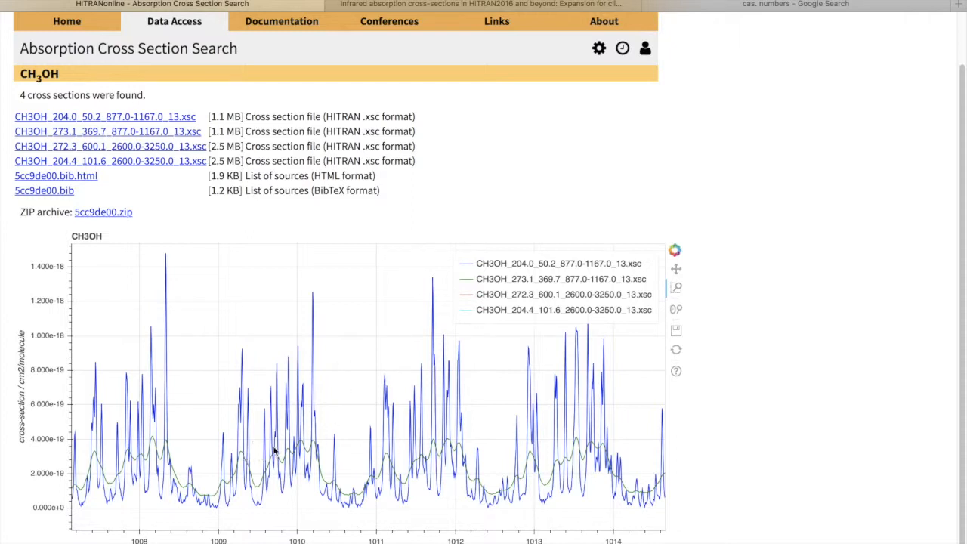
pyautogui.moveTo(52, 102)
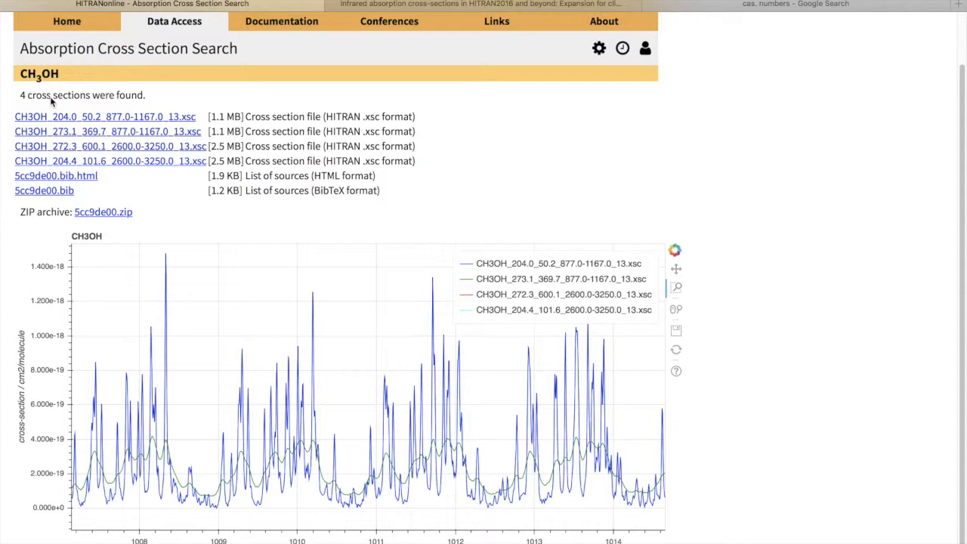
pyautogui.moveTo(261, 198)
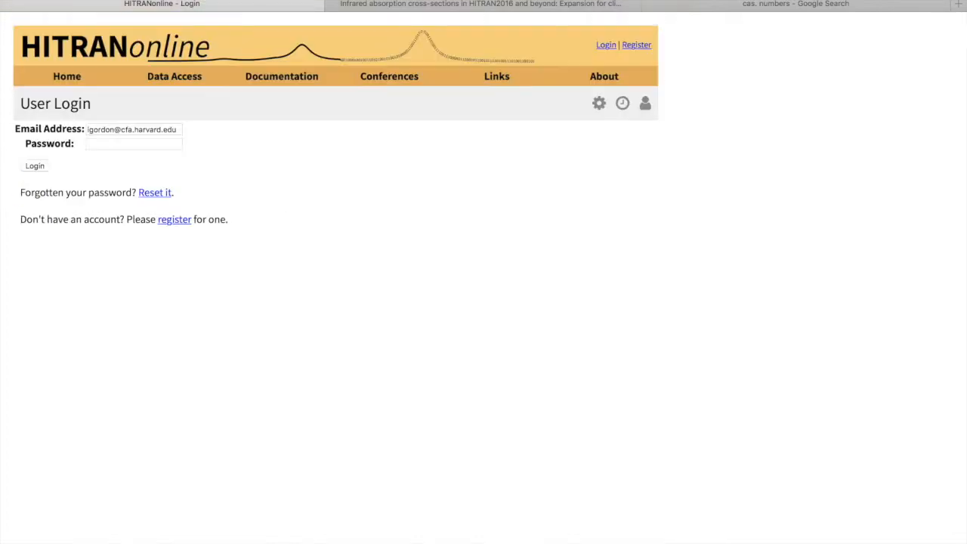
# Leave the User Login page and switch to the Google results about CAS numbers
pyautogui.click(174, 76)
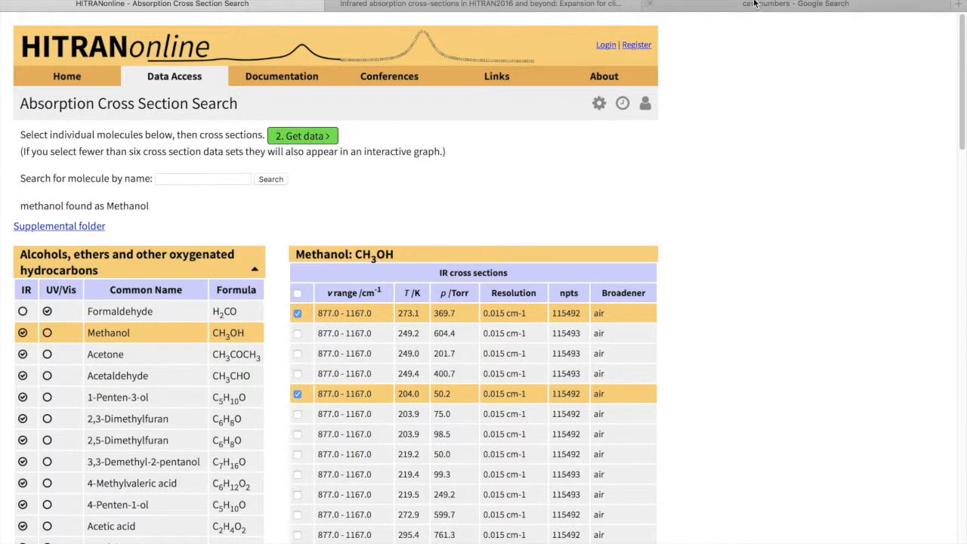
pyautogui.click(793, 4)
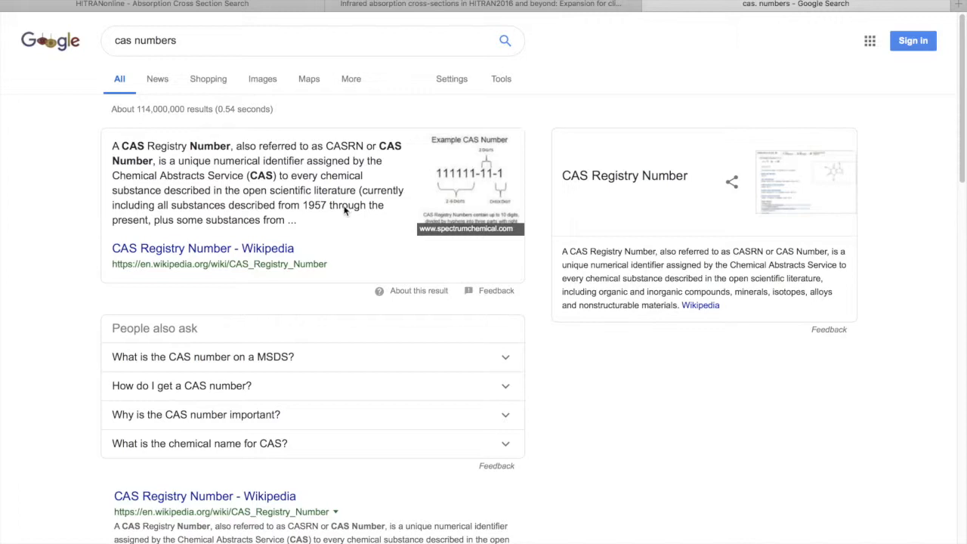
# Google 'bromochloromethane cas number', copy 74-97-5, and return to the HITRANonline tab
pyautogui.write('bromochloromethane cas number')
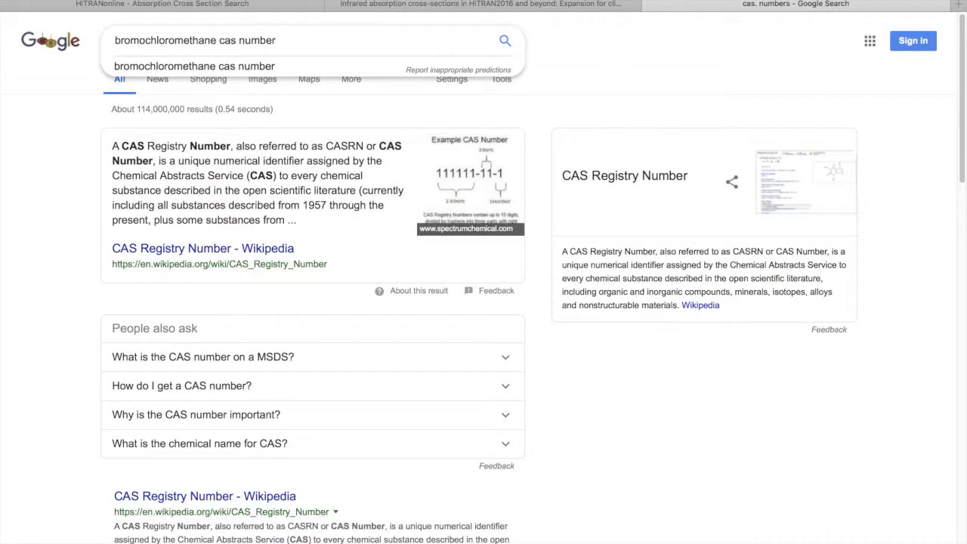
pyautogui.click(505, 40)
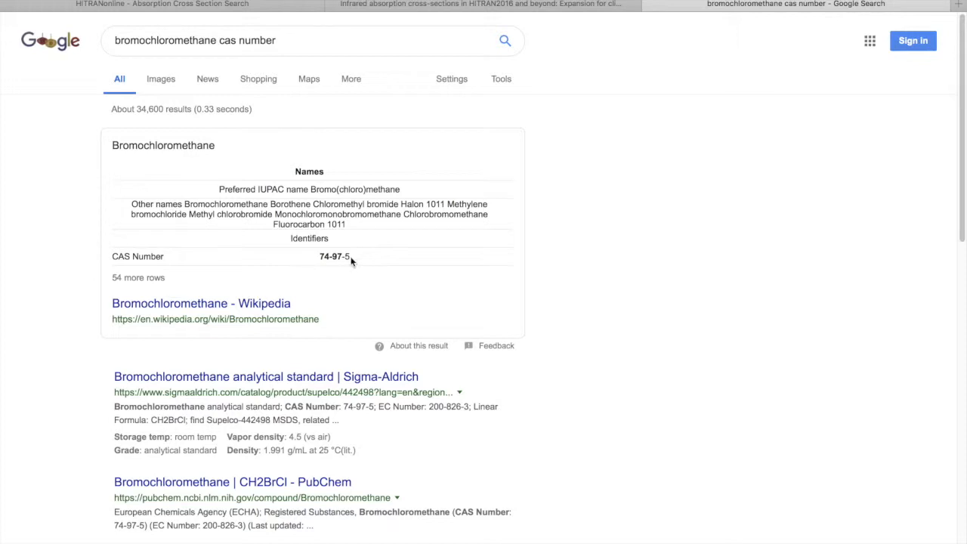
pyautogui.doubleClick(334, 256)
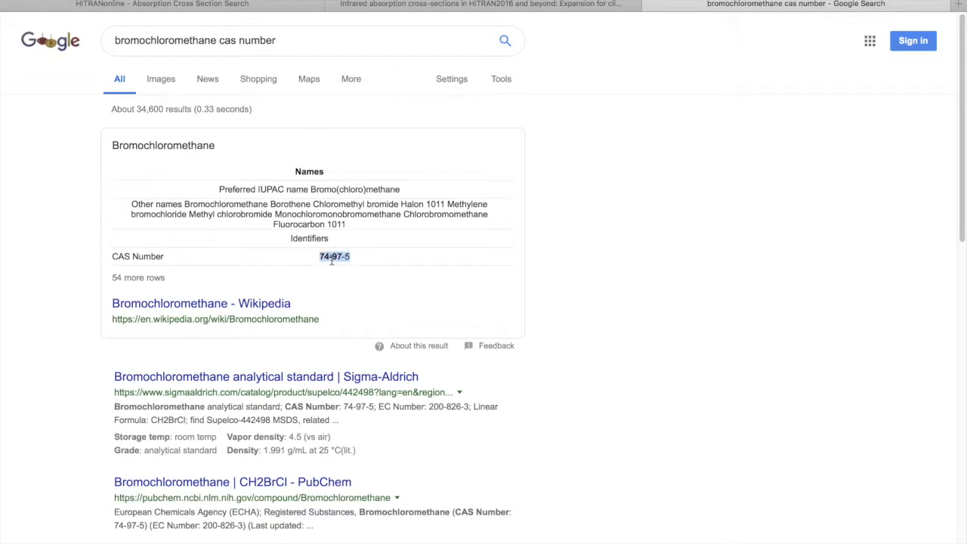
pyautogui.rightClick(334, 255)
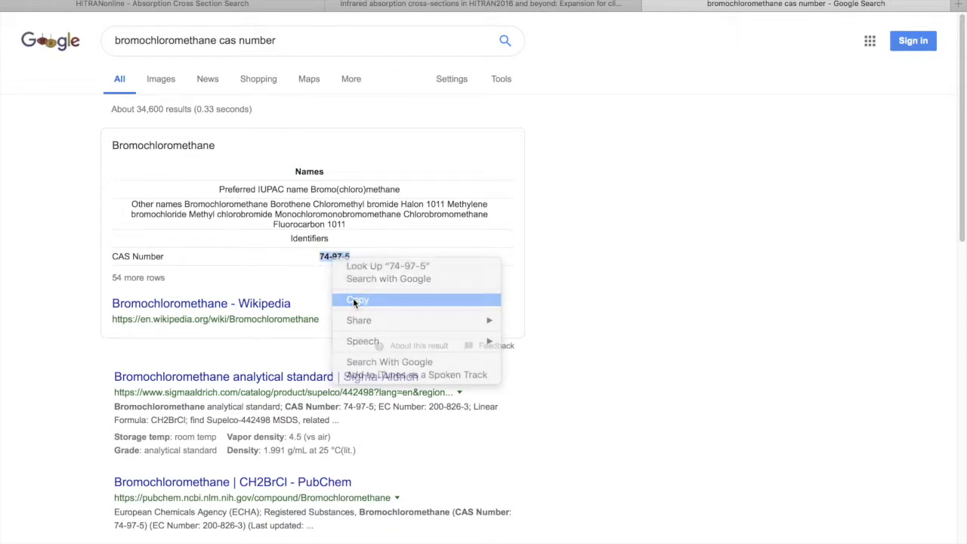
pyautogui.click(356, 299)
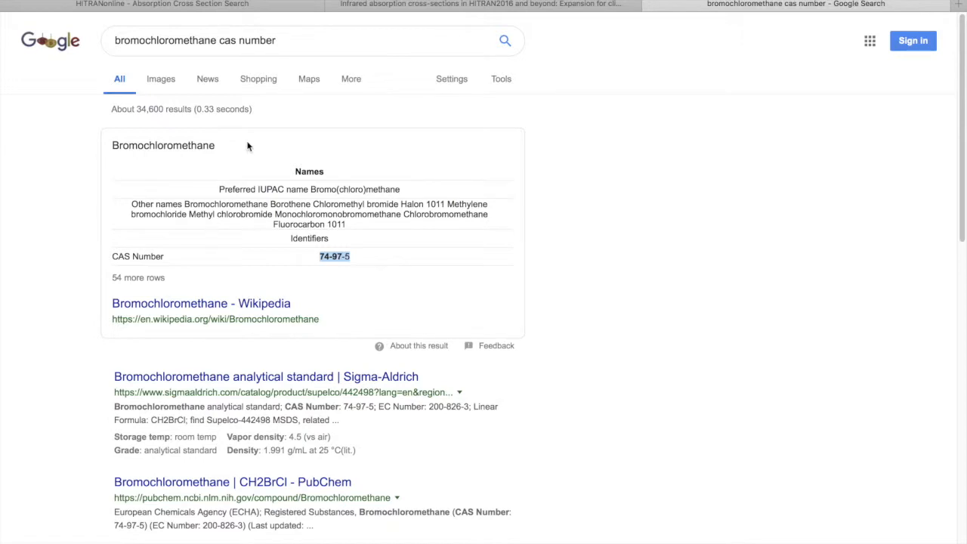
pyautogui.moveTo(365, 243)
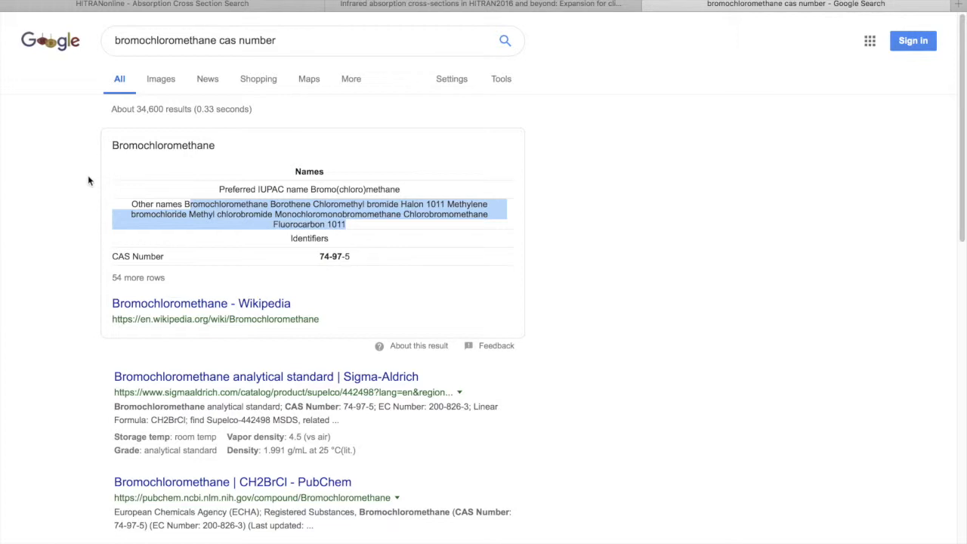
pyautogui.moveTo(170, 8)
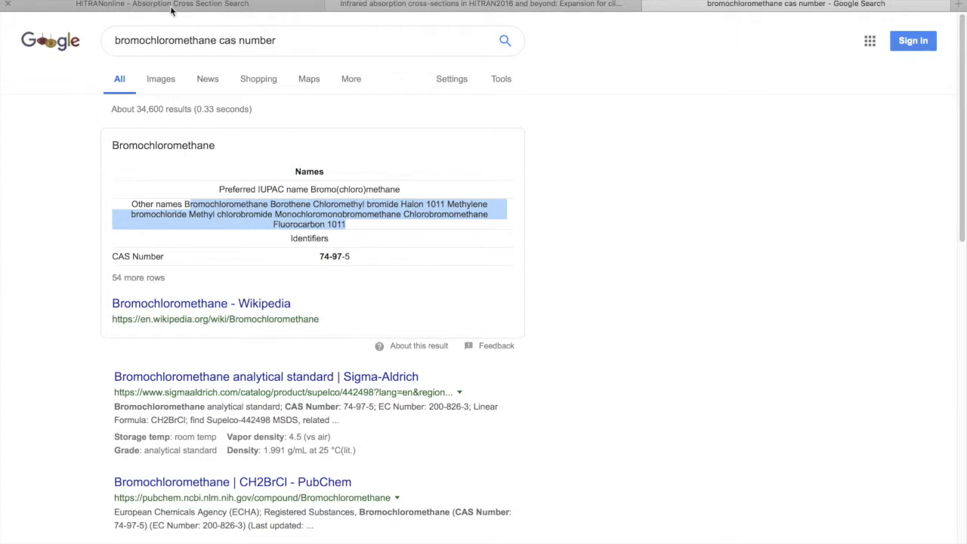
pyautogui.moveTo(161, 4)
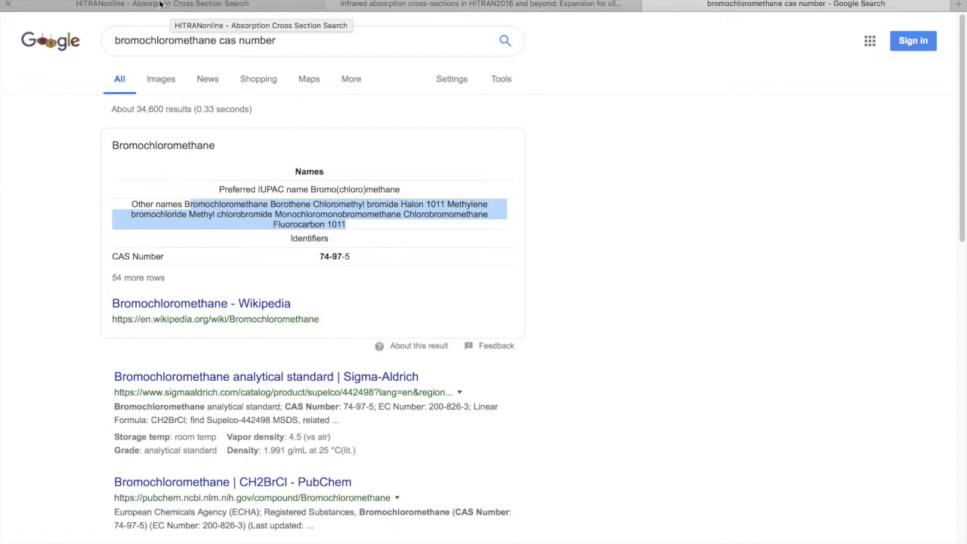
pyautogui.click(161, 4)
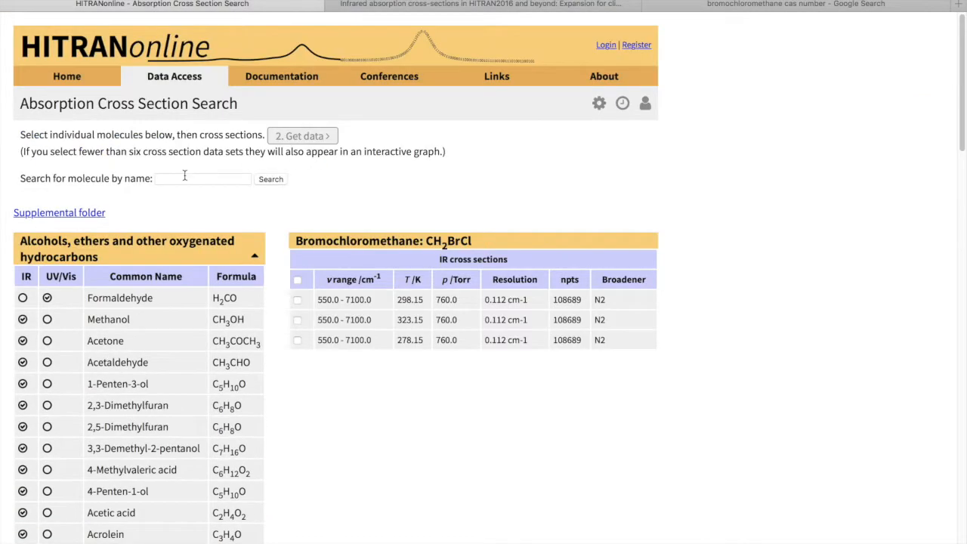
# Search HITRANonline for CAS 74-97-5 and tick all three CH2BrCl cross-section data sets
pyautogui.write('74-97-5')
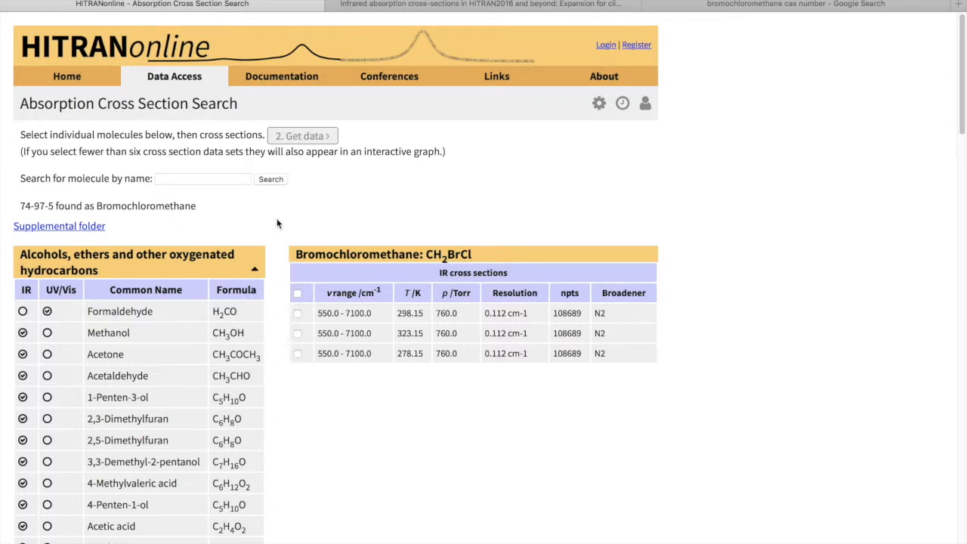
pyautogui.click(297, 312)
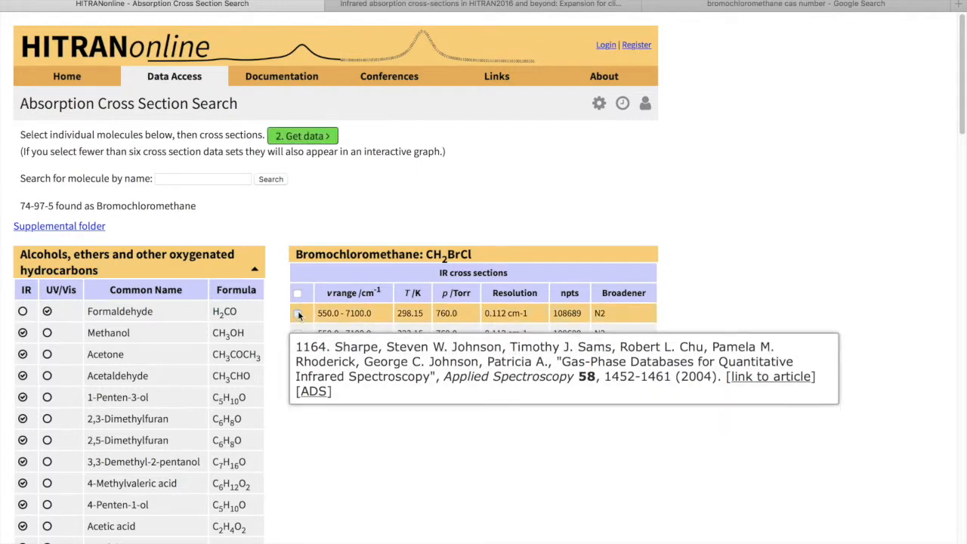
pyautogui.click(298, 312)
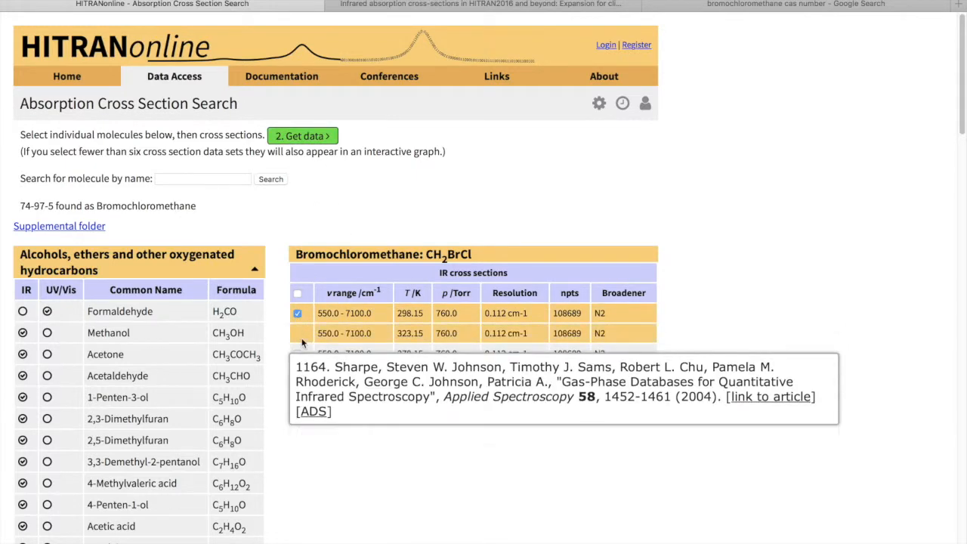
pyautogui.click(297, 292)
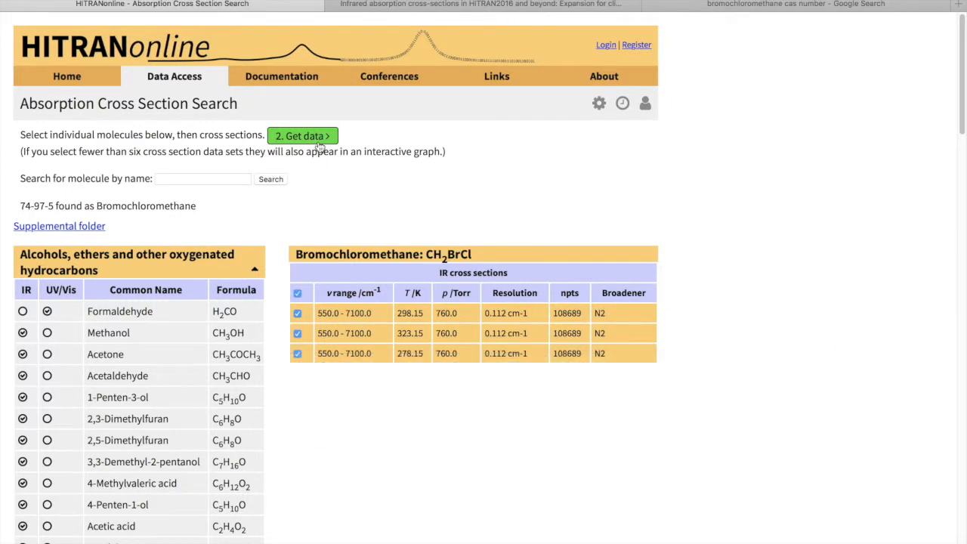
pyautogui.moveTo(354, 310)
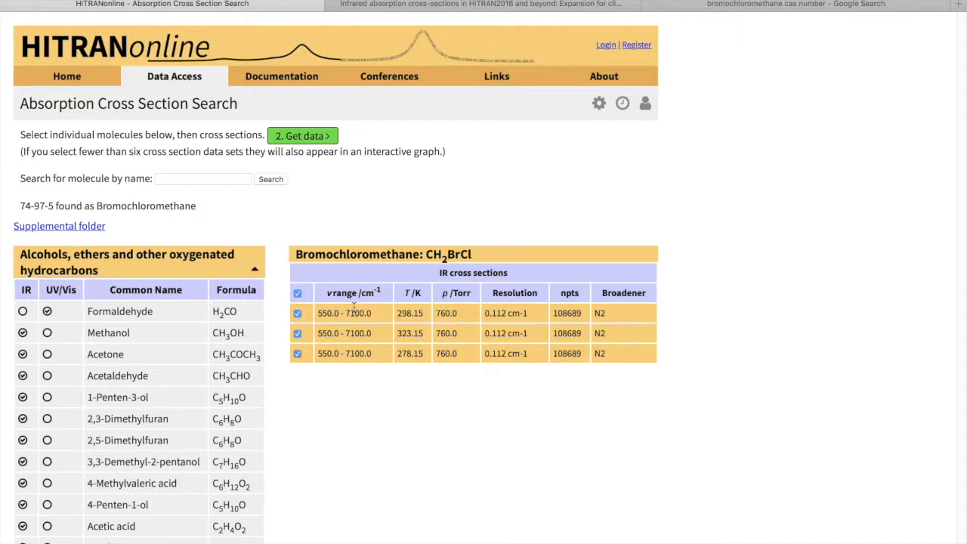
pyautogui.click(302, 135)
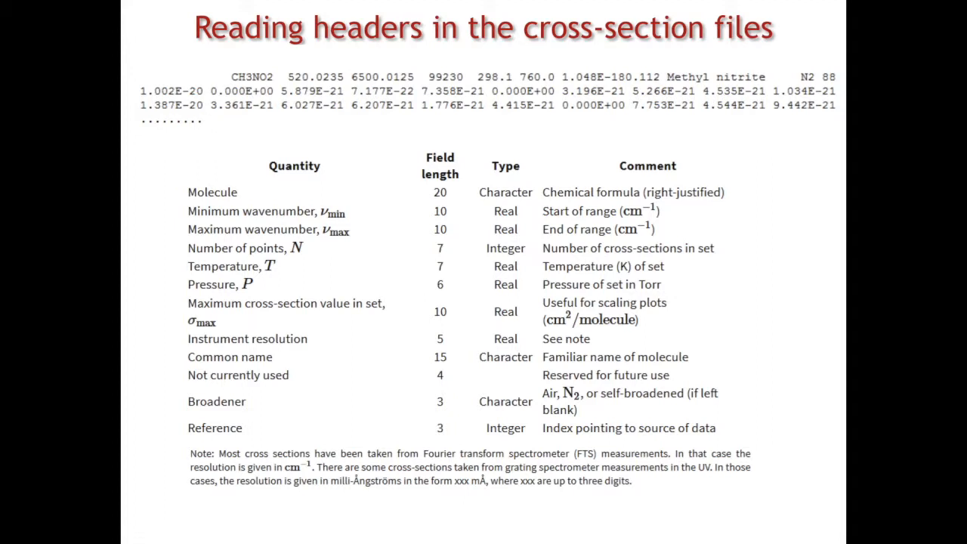
pyautogui.press('Right')
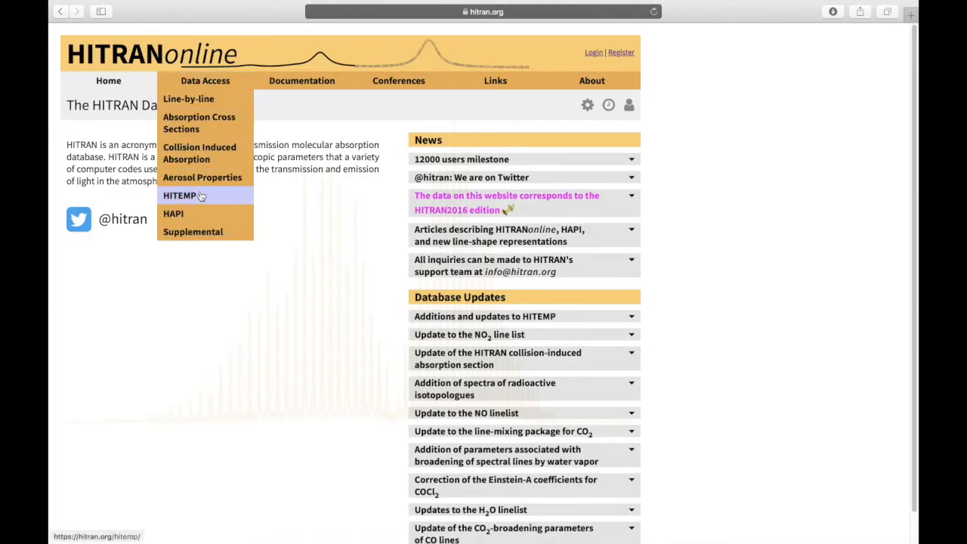
pyautogui.moveTo(193, 231)
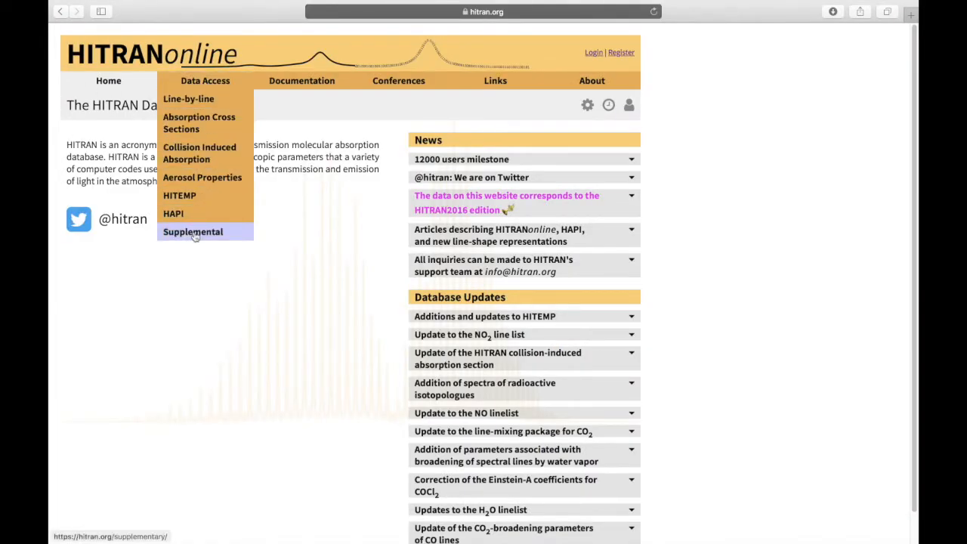
# Browse Supplemental > Supplemental_xsec > cross_section_data/ to view the per-molecule zip files
pyautogui.click(192, 231)
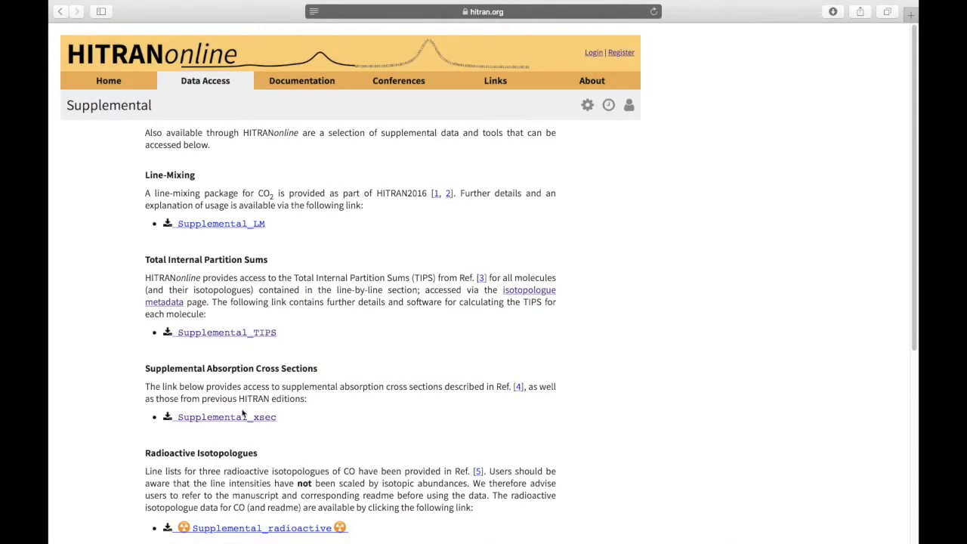
pyautogui.moveTo(240, 428)
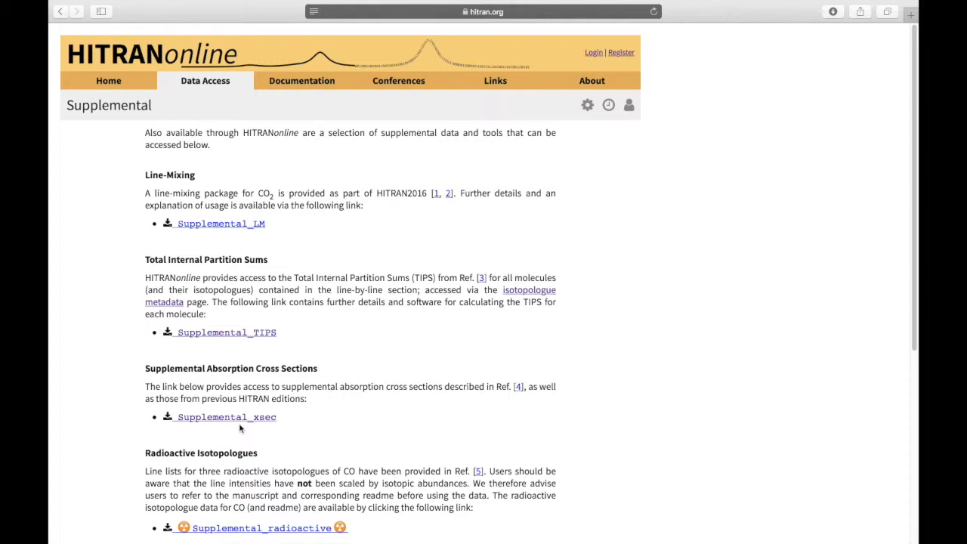
pyautogui.click(225, 417)
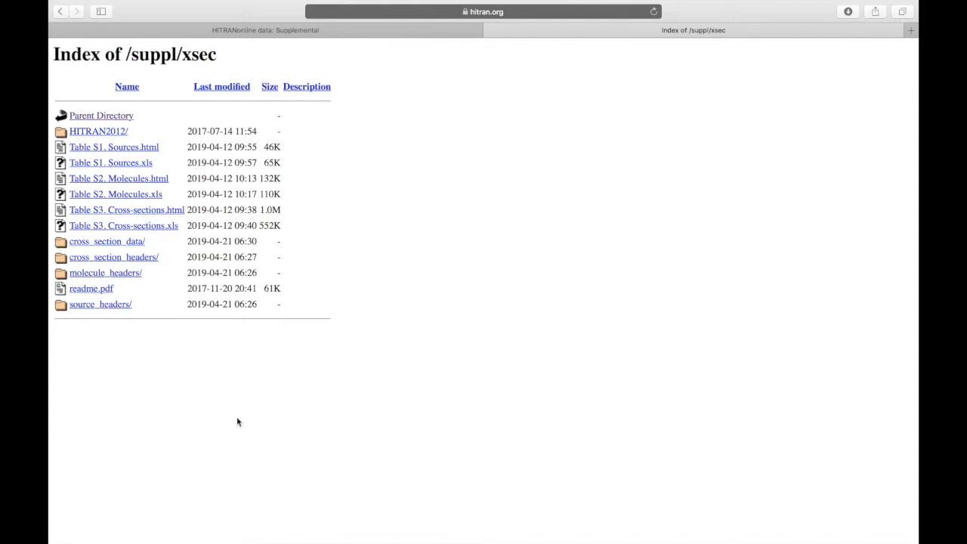
pyautogui.moveTo(90, 287)
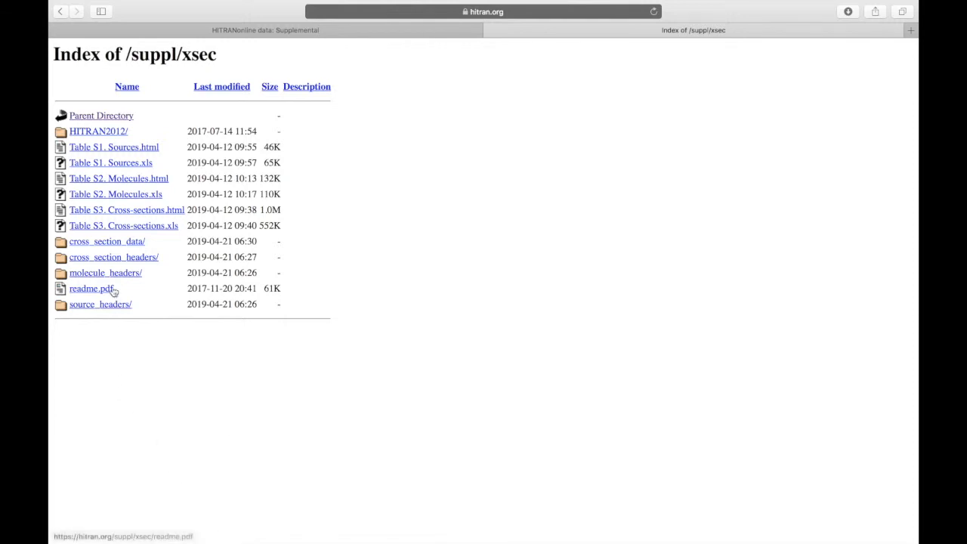
pyautogui.click(107, 241)
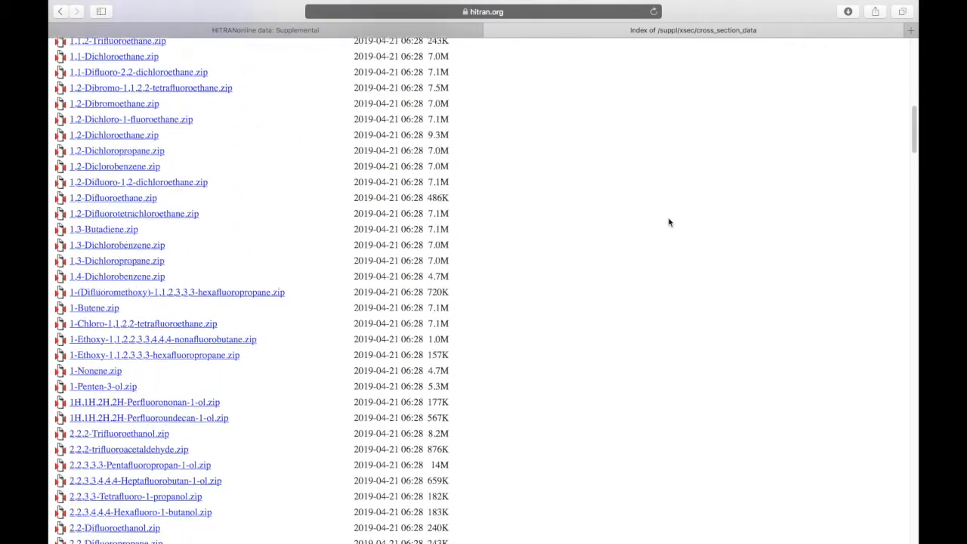
pyautogui.scroll(-3)
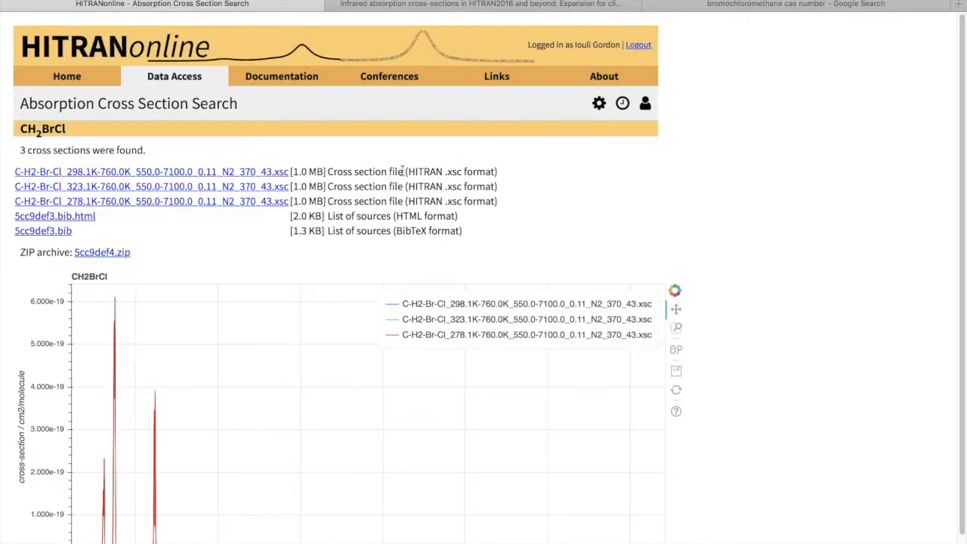
# Switch to the 'Infrared absorption cross-sections in HITRAN2016 and beyond' ScienceDirect tab
pyautogui.click(479, 5)
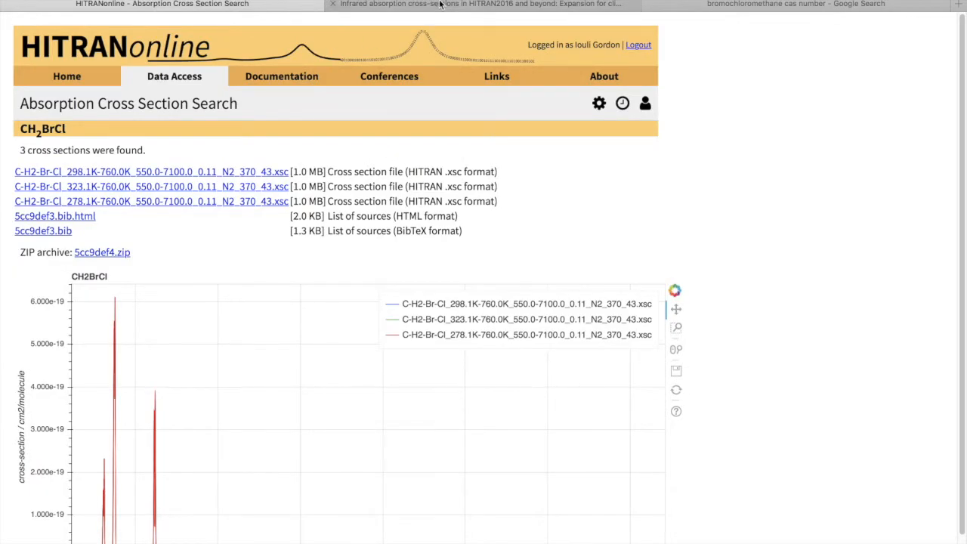
pyautogui.moveTo(449, 5)
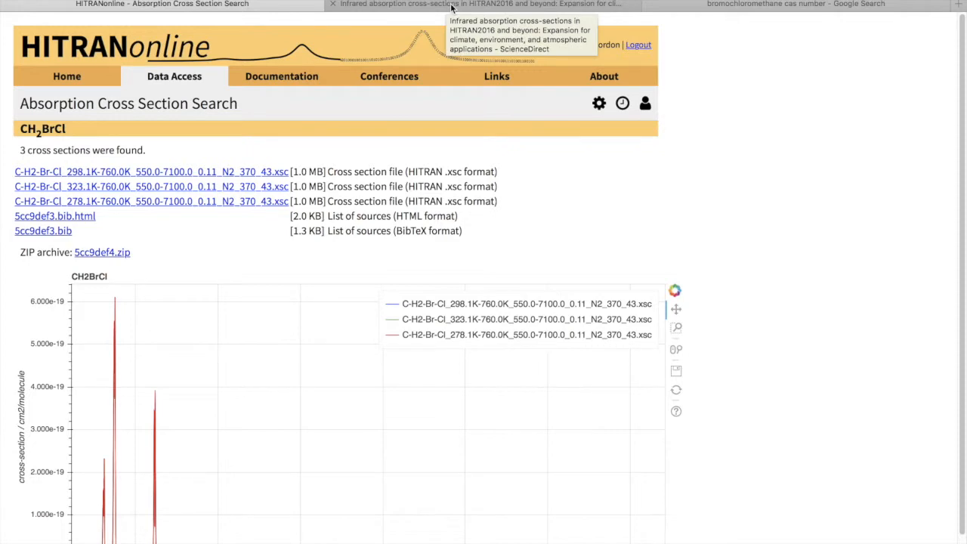
pyautogui.click(479, 4)
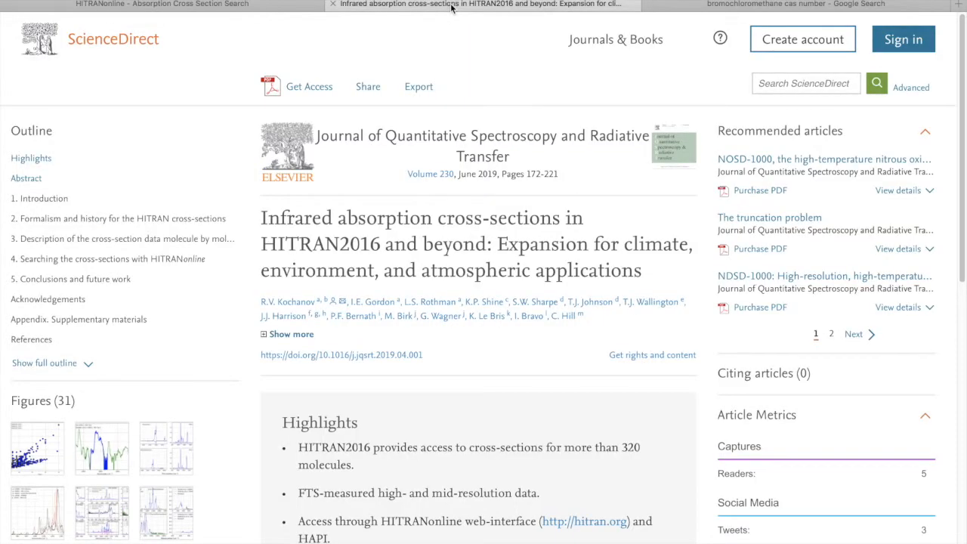